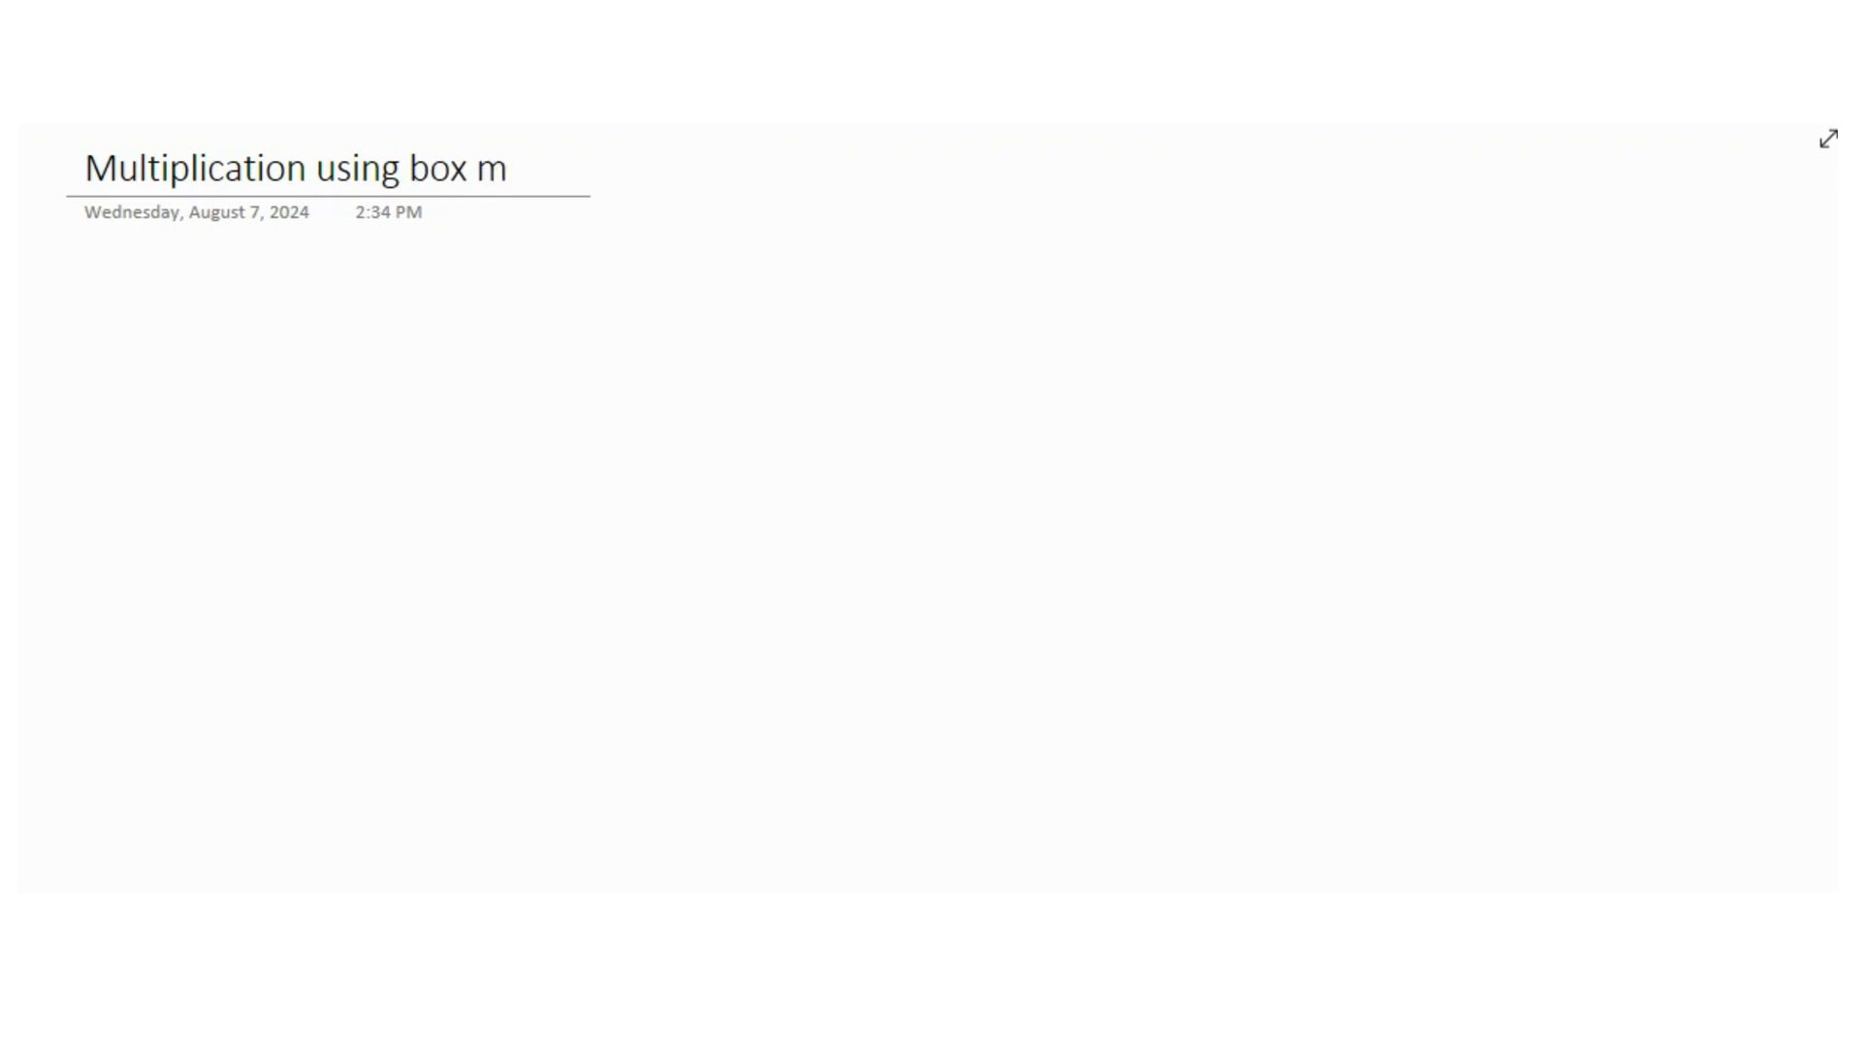
Finish the title 'Multiplication using box method' and start a note below it.
text(ethod)
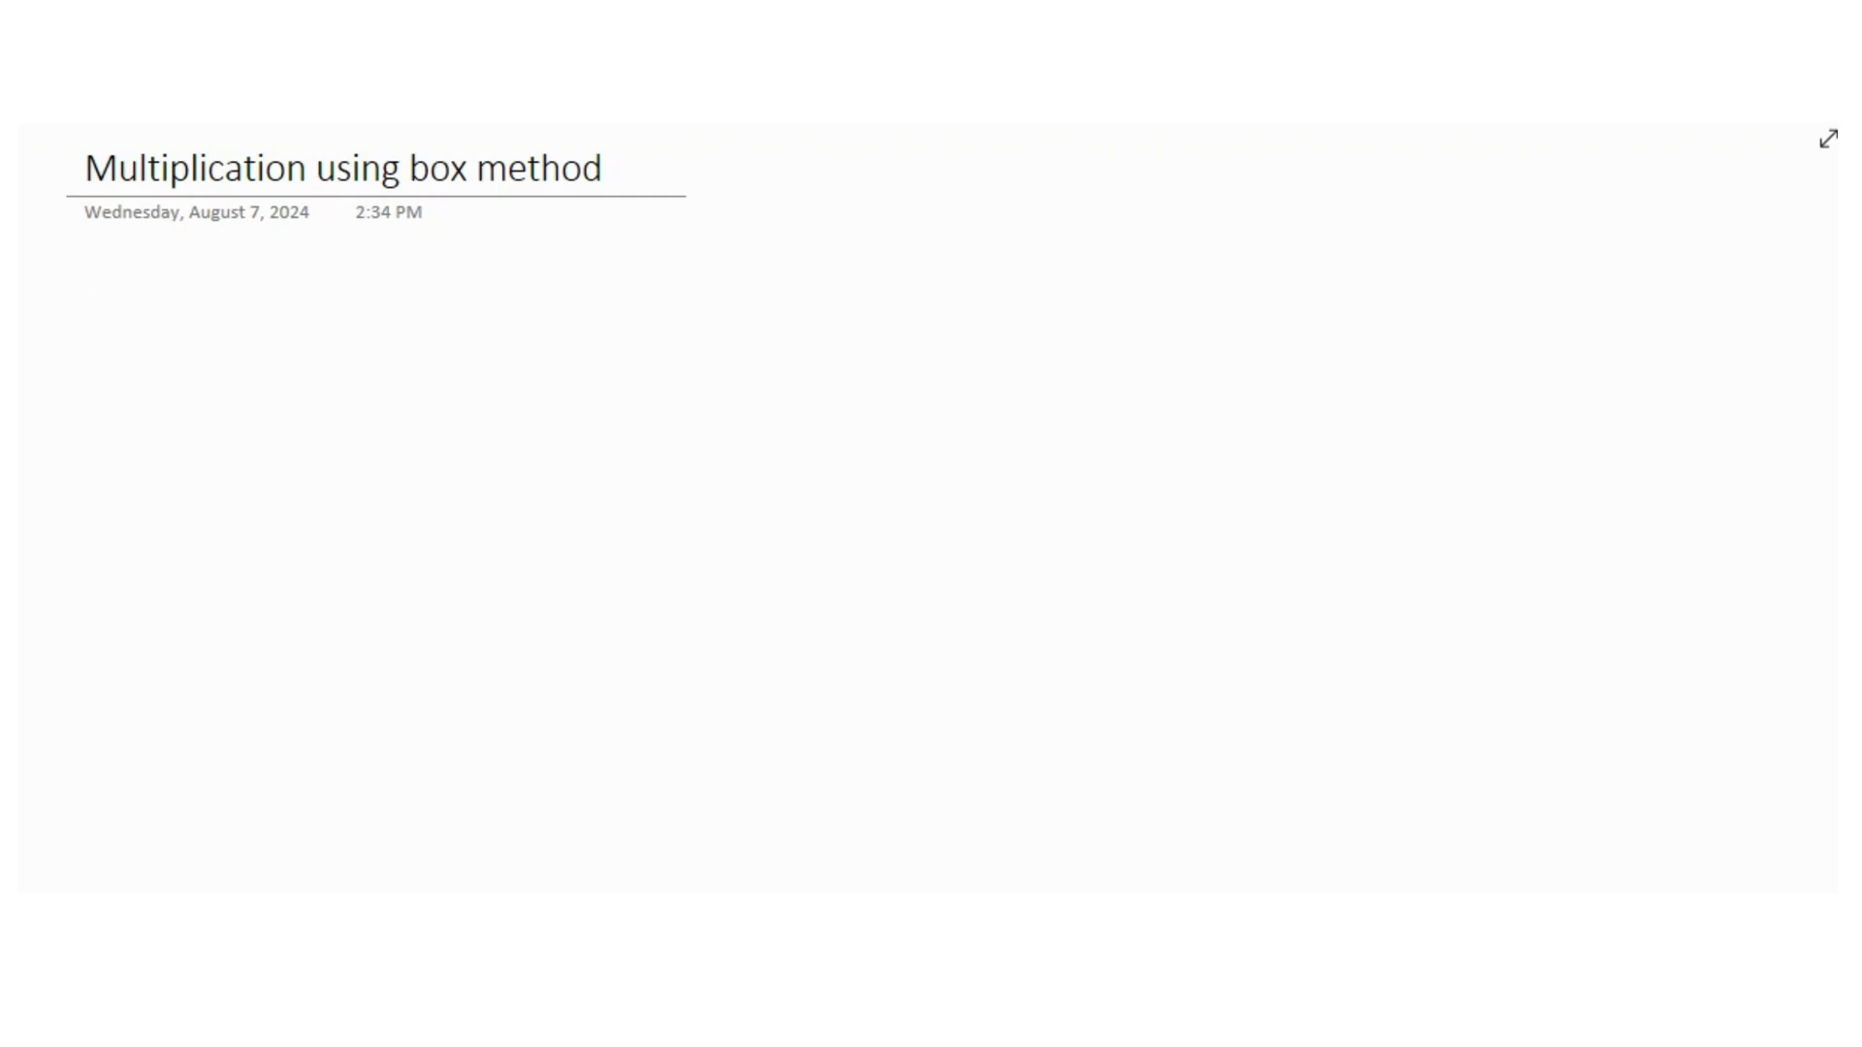
click(86, 298)
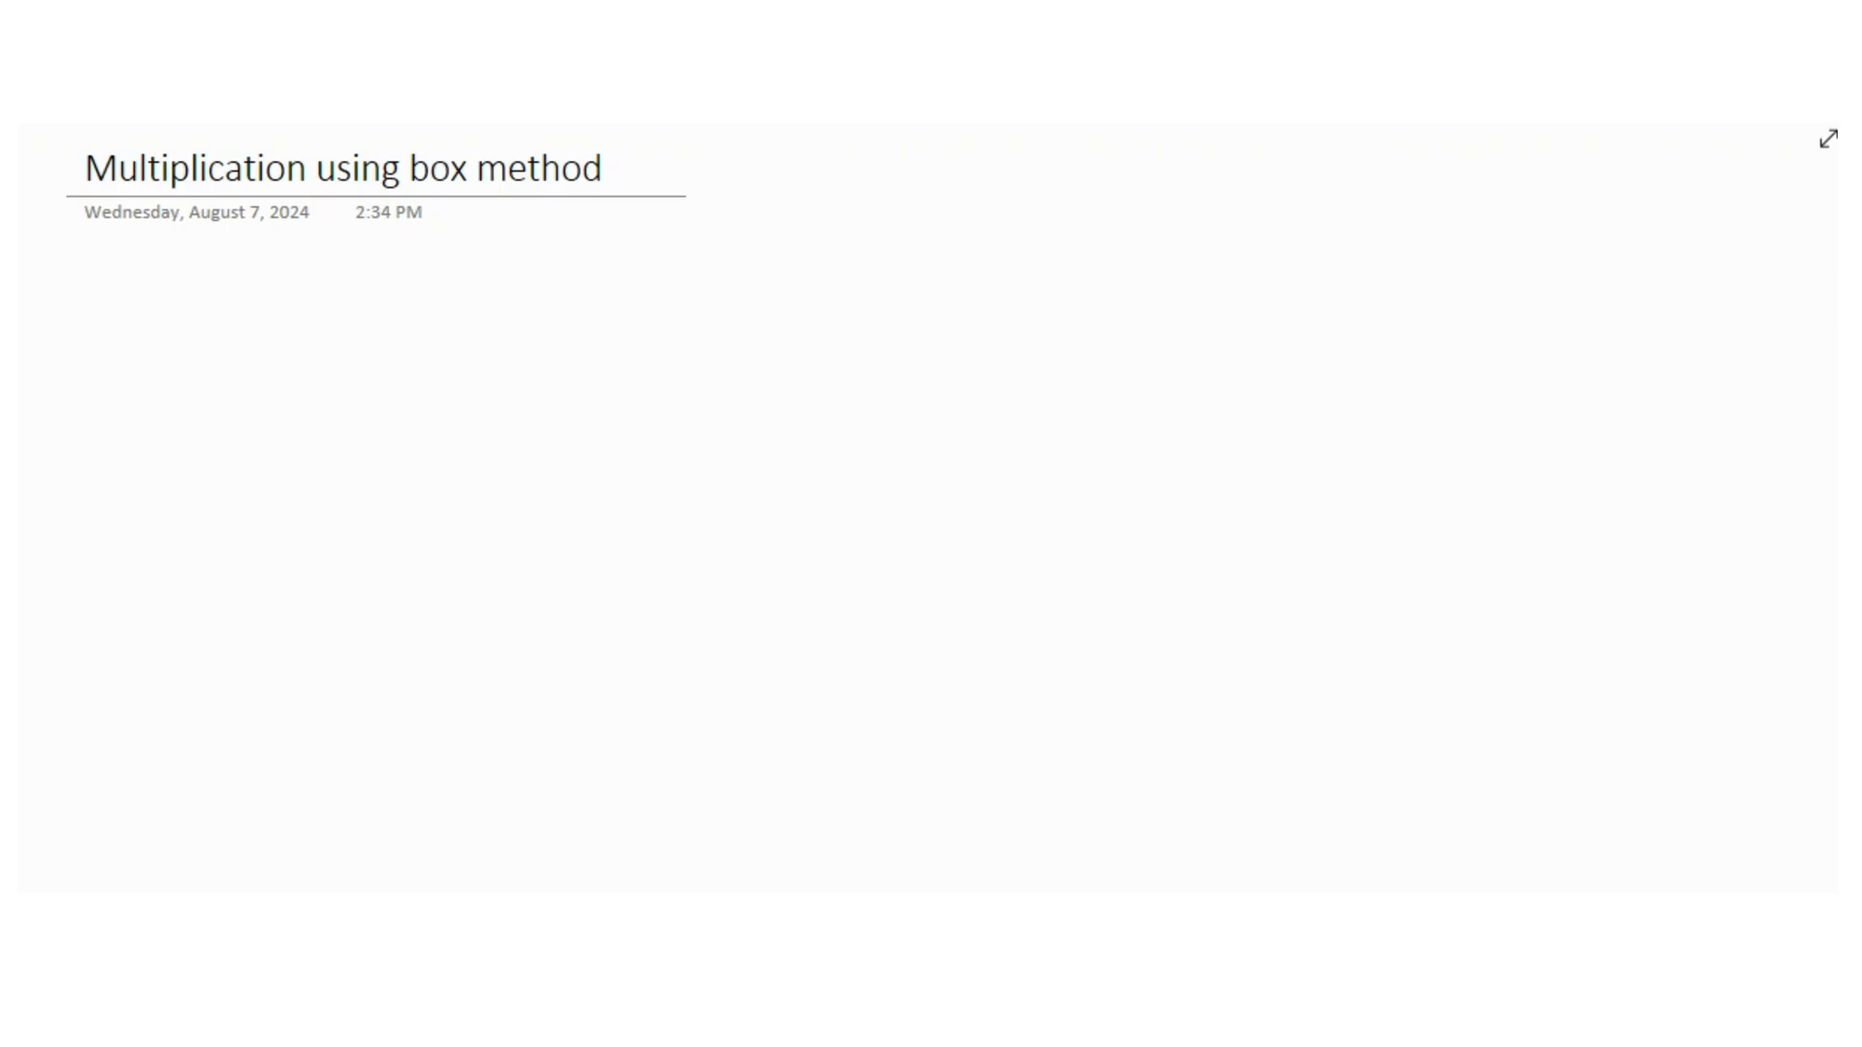
click(86, 302)
text(11)
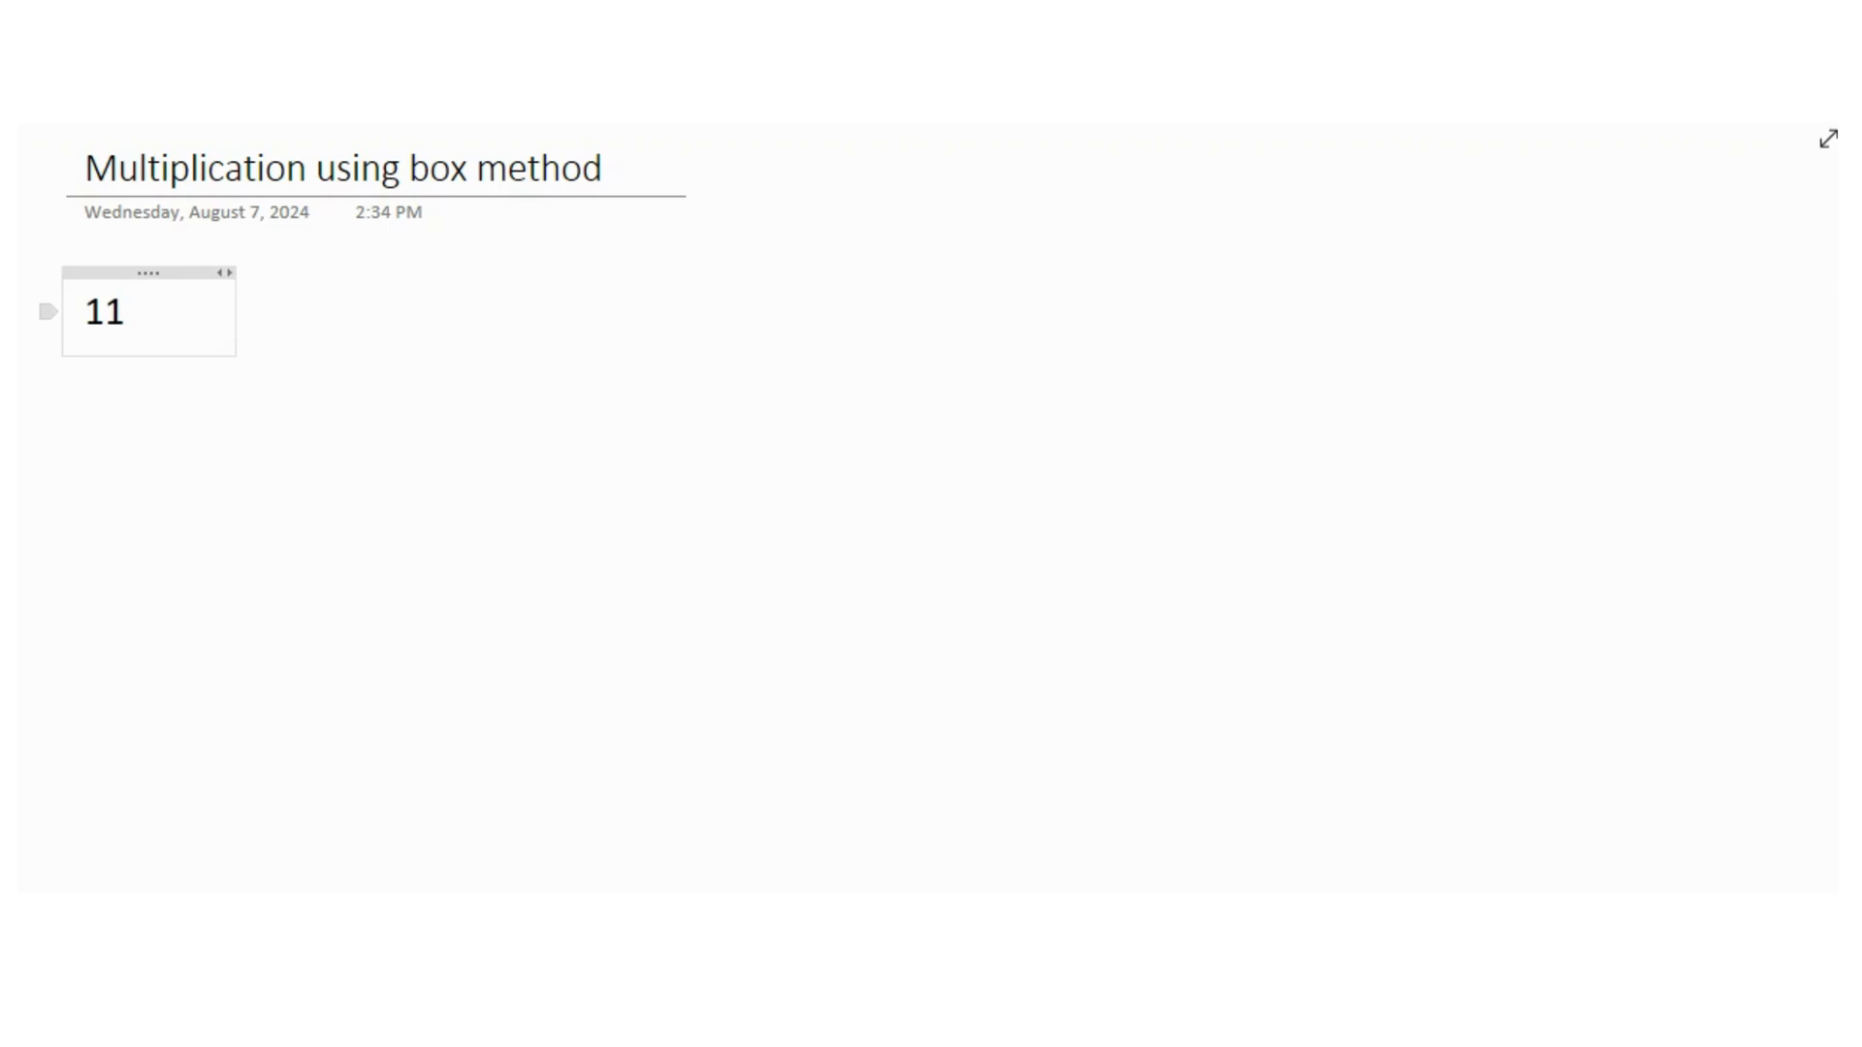
Extend the note to read '11 x 22'.
text(x)
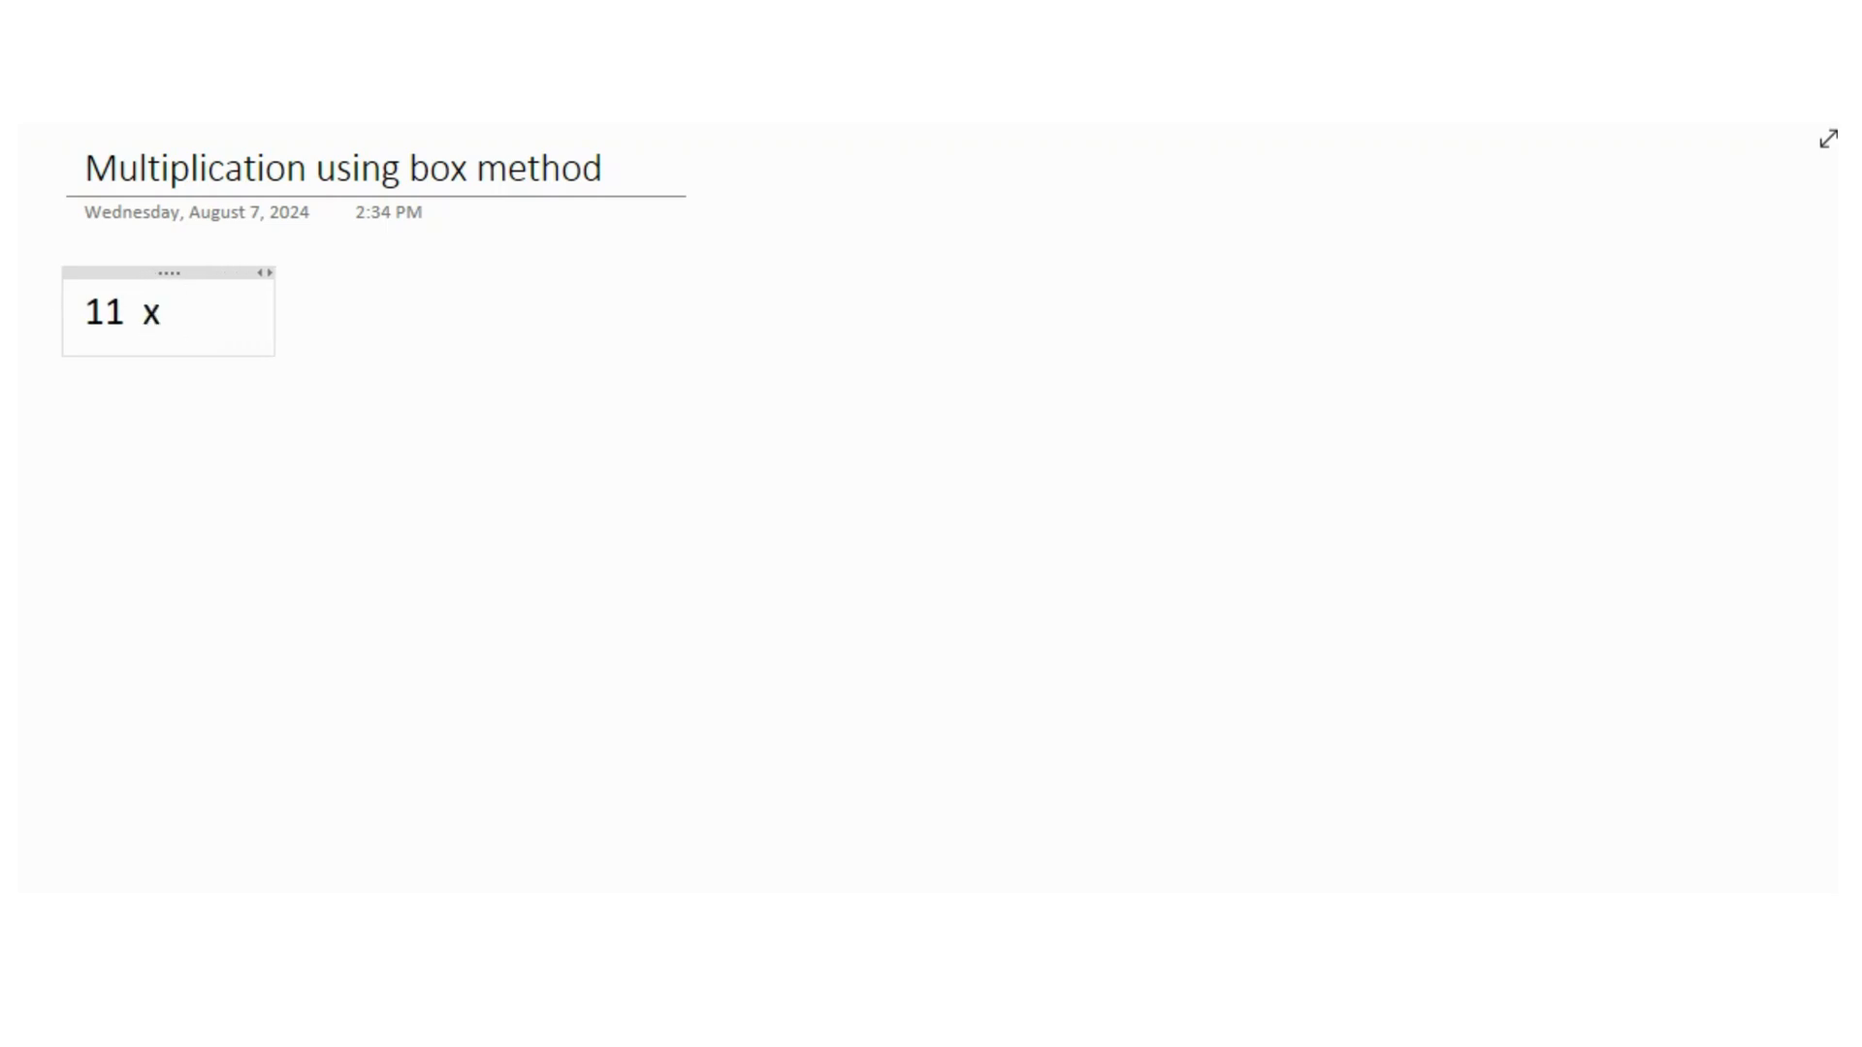
text(22)
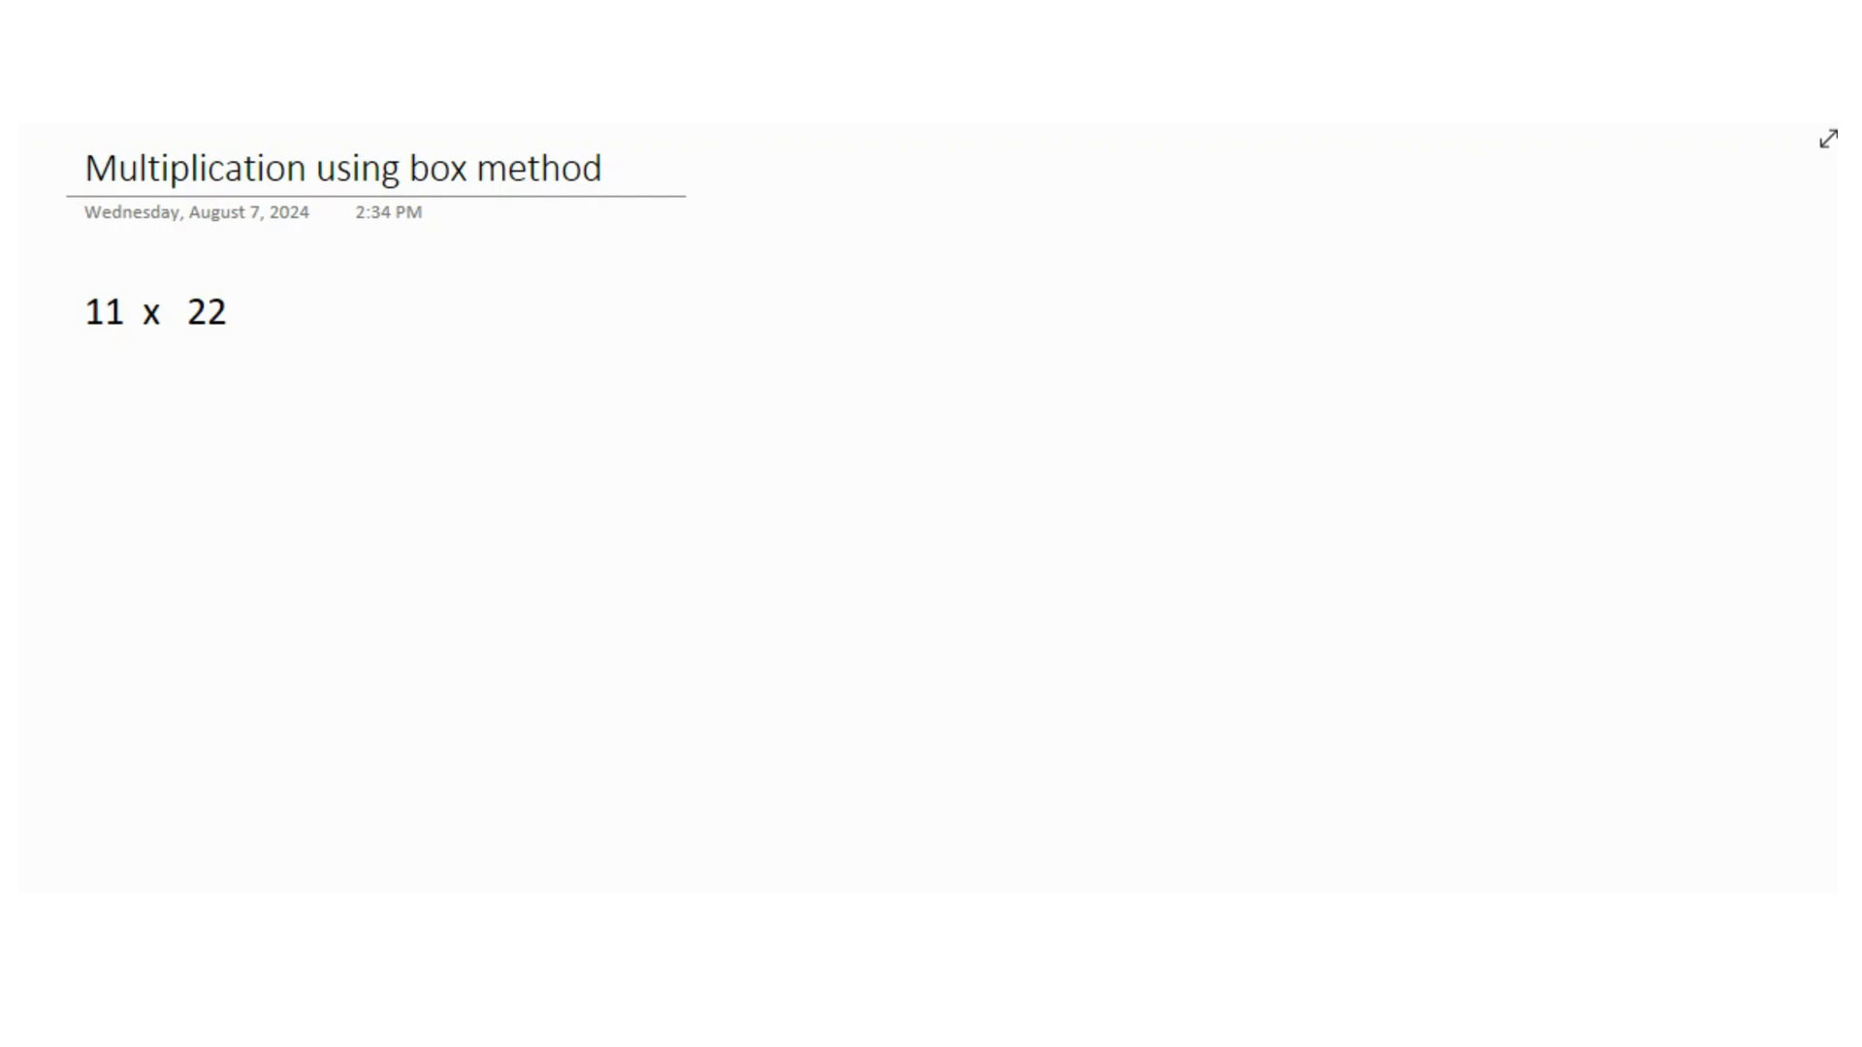
Draw a green rectangle below '11 x 22' and resize it larger.
drag(441, 358, 660, 501)
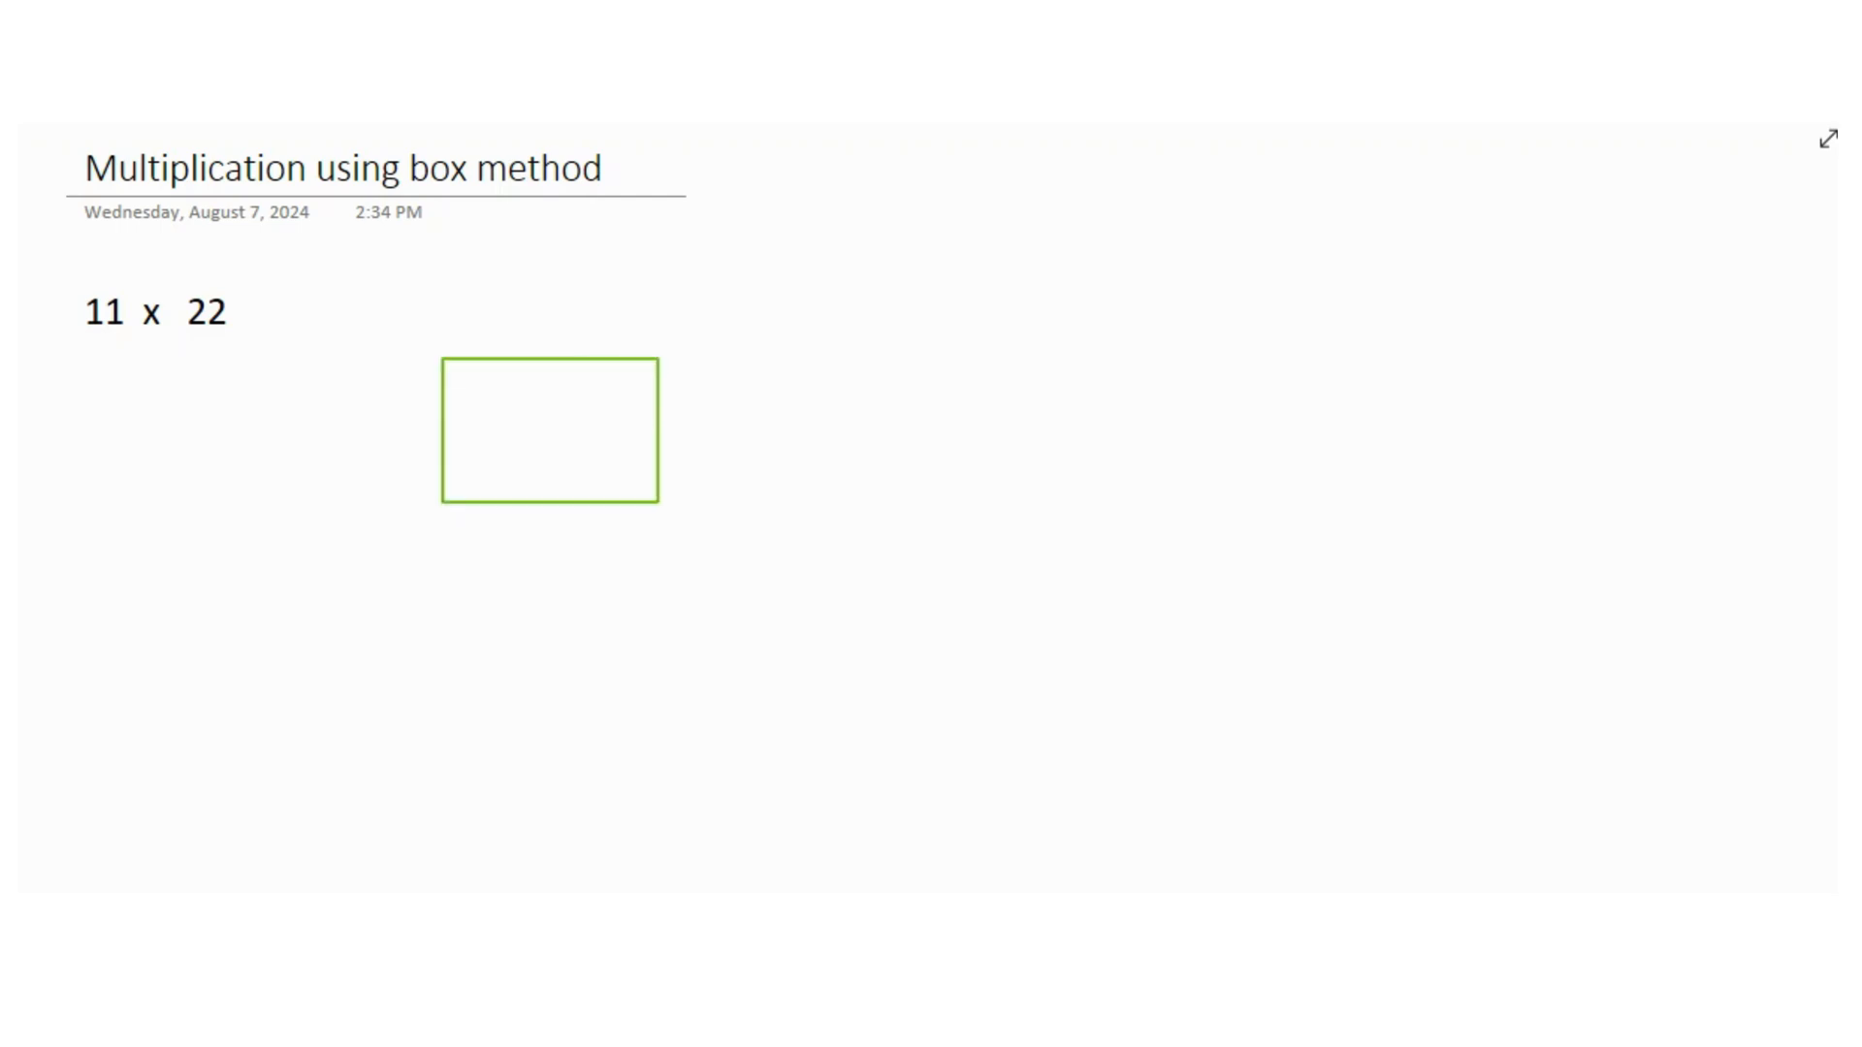
drag(658, 499, 802, 609)
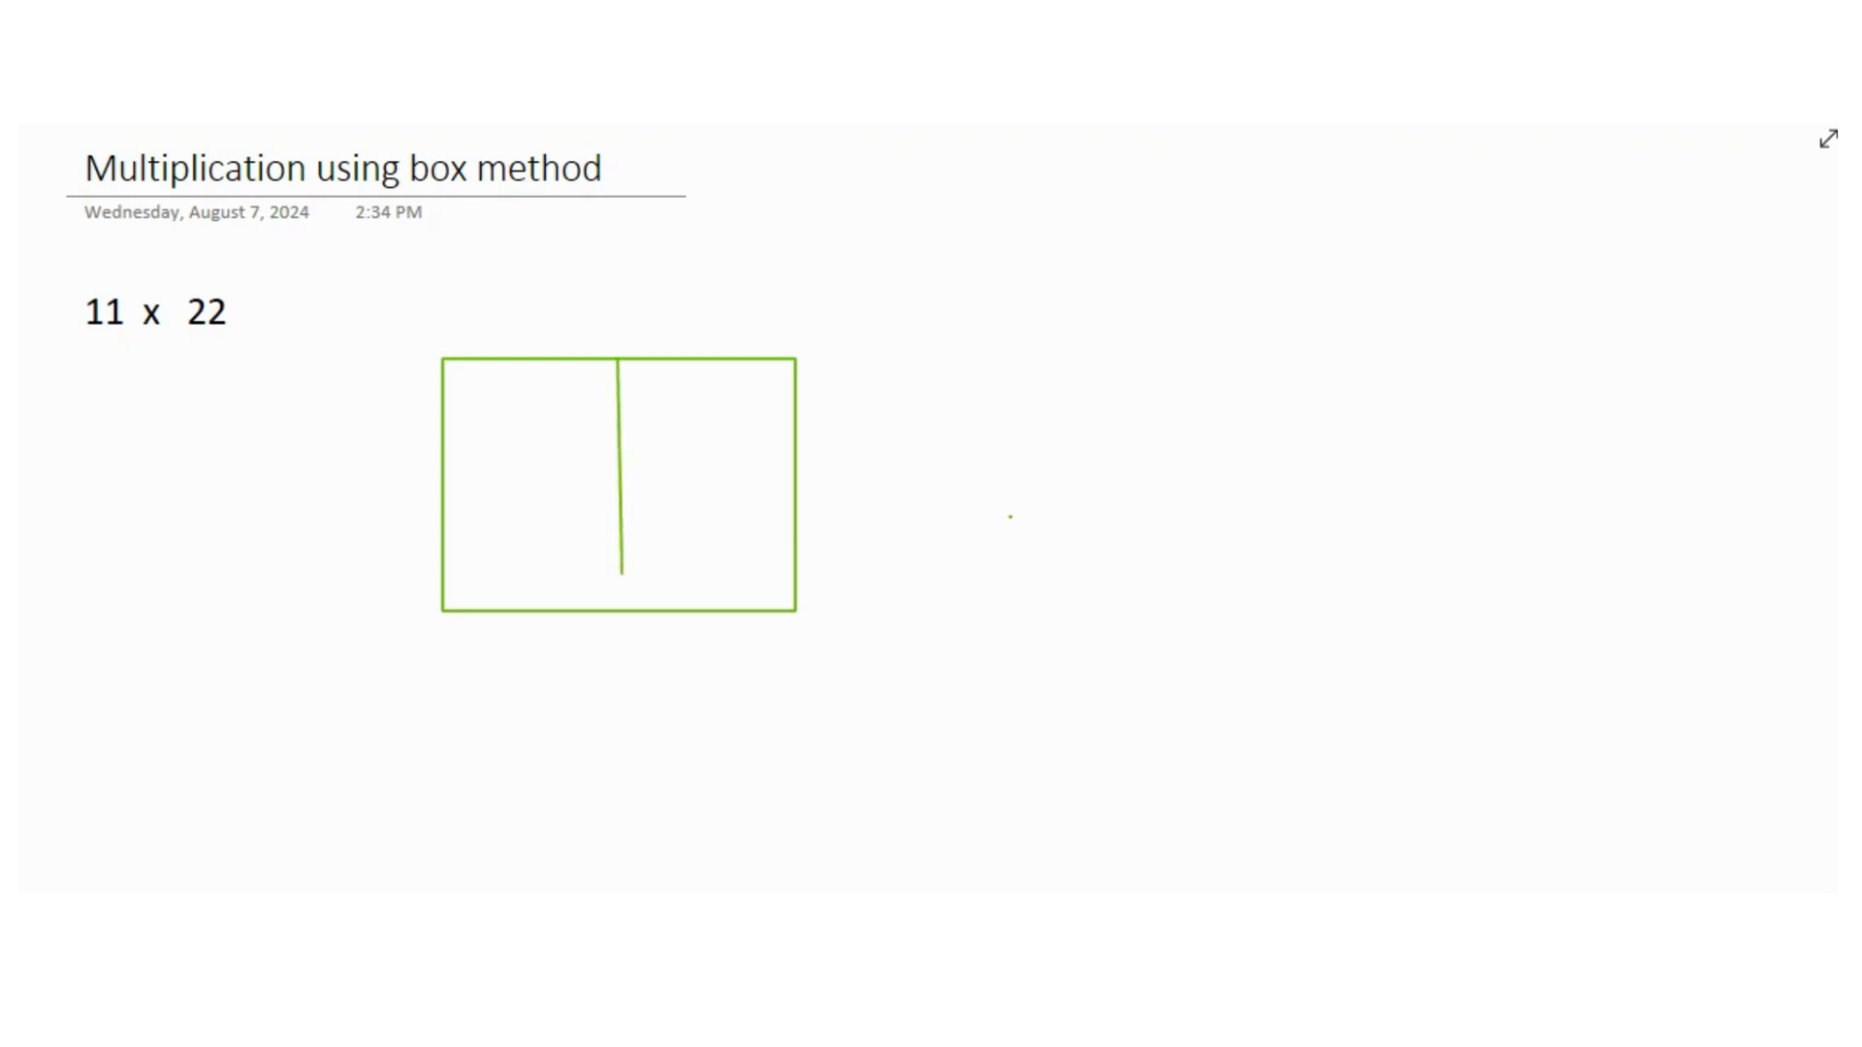
click(617, 484)
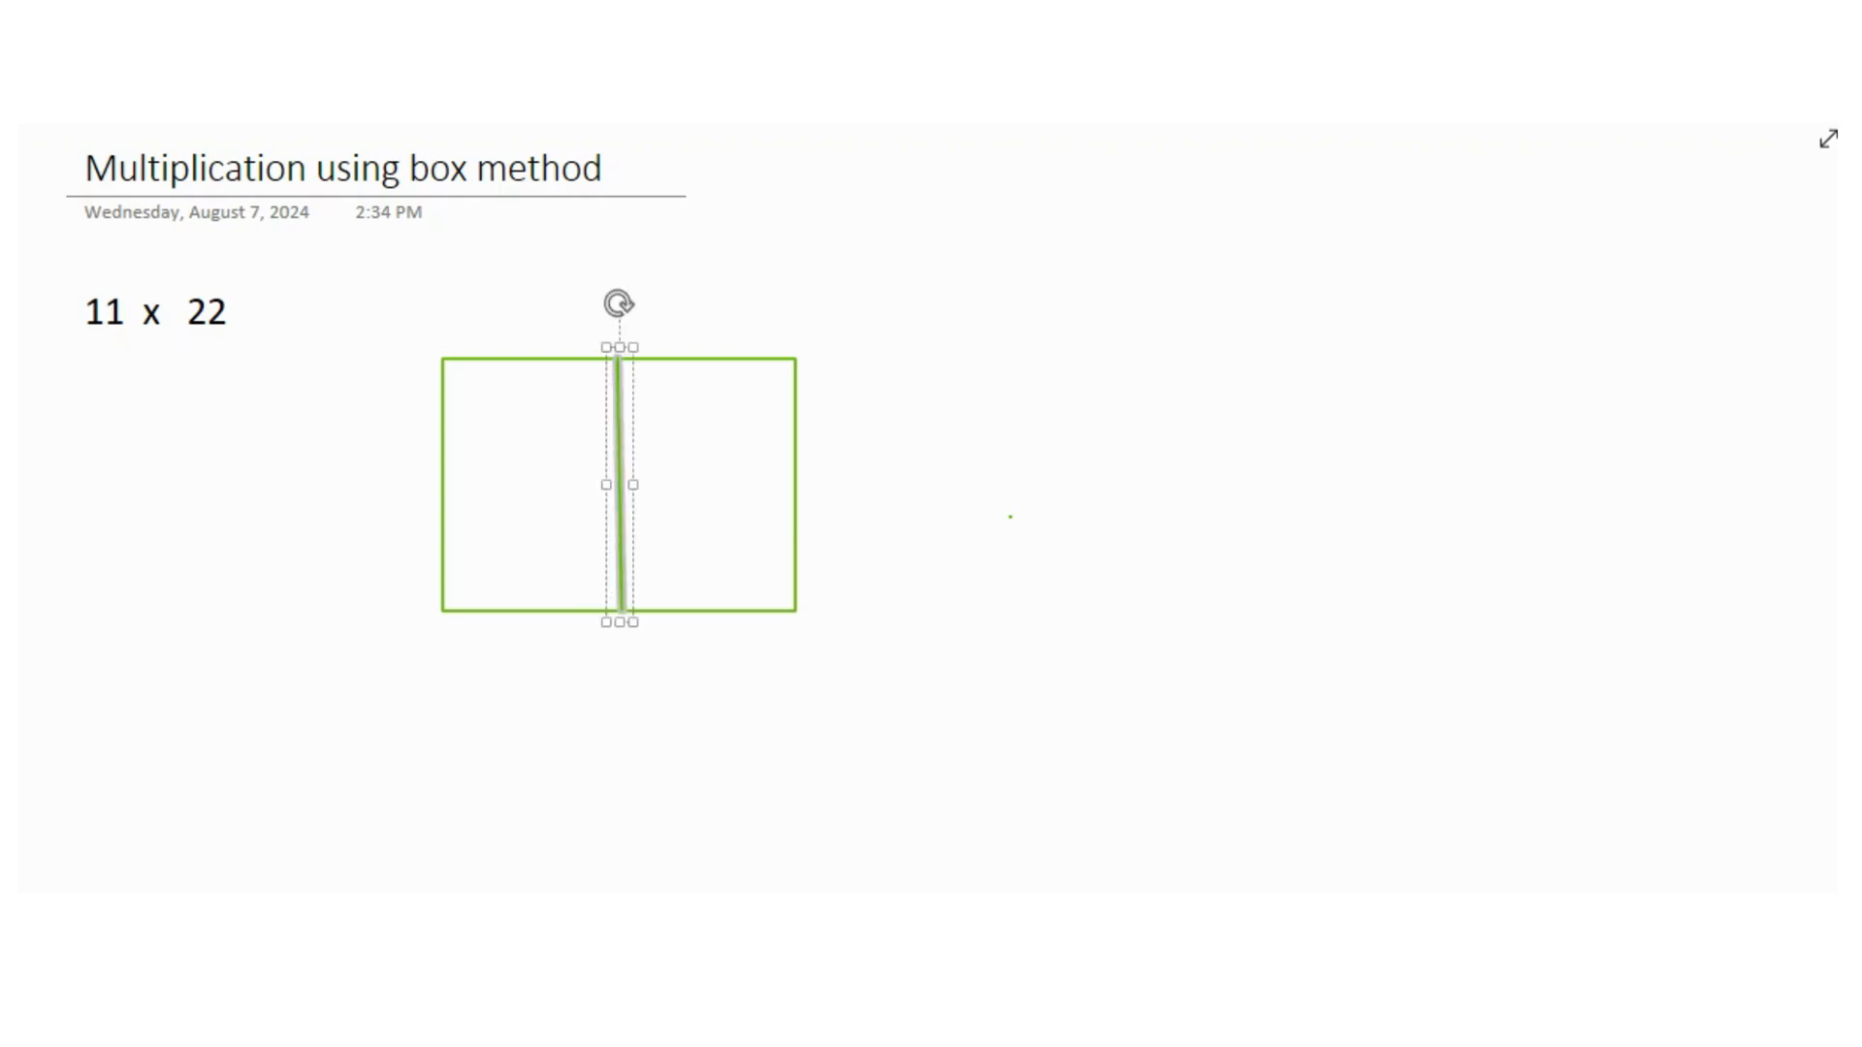
click(1010, 516)
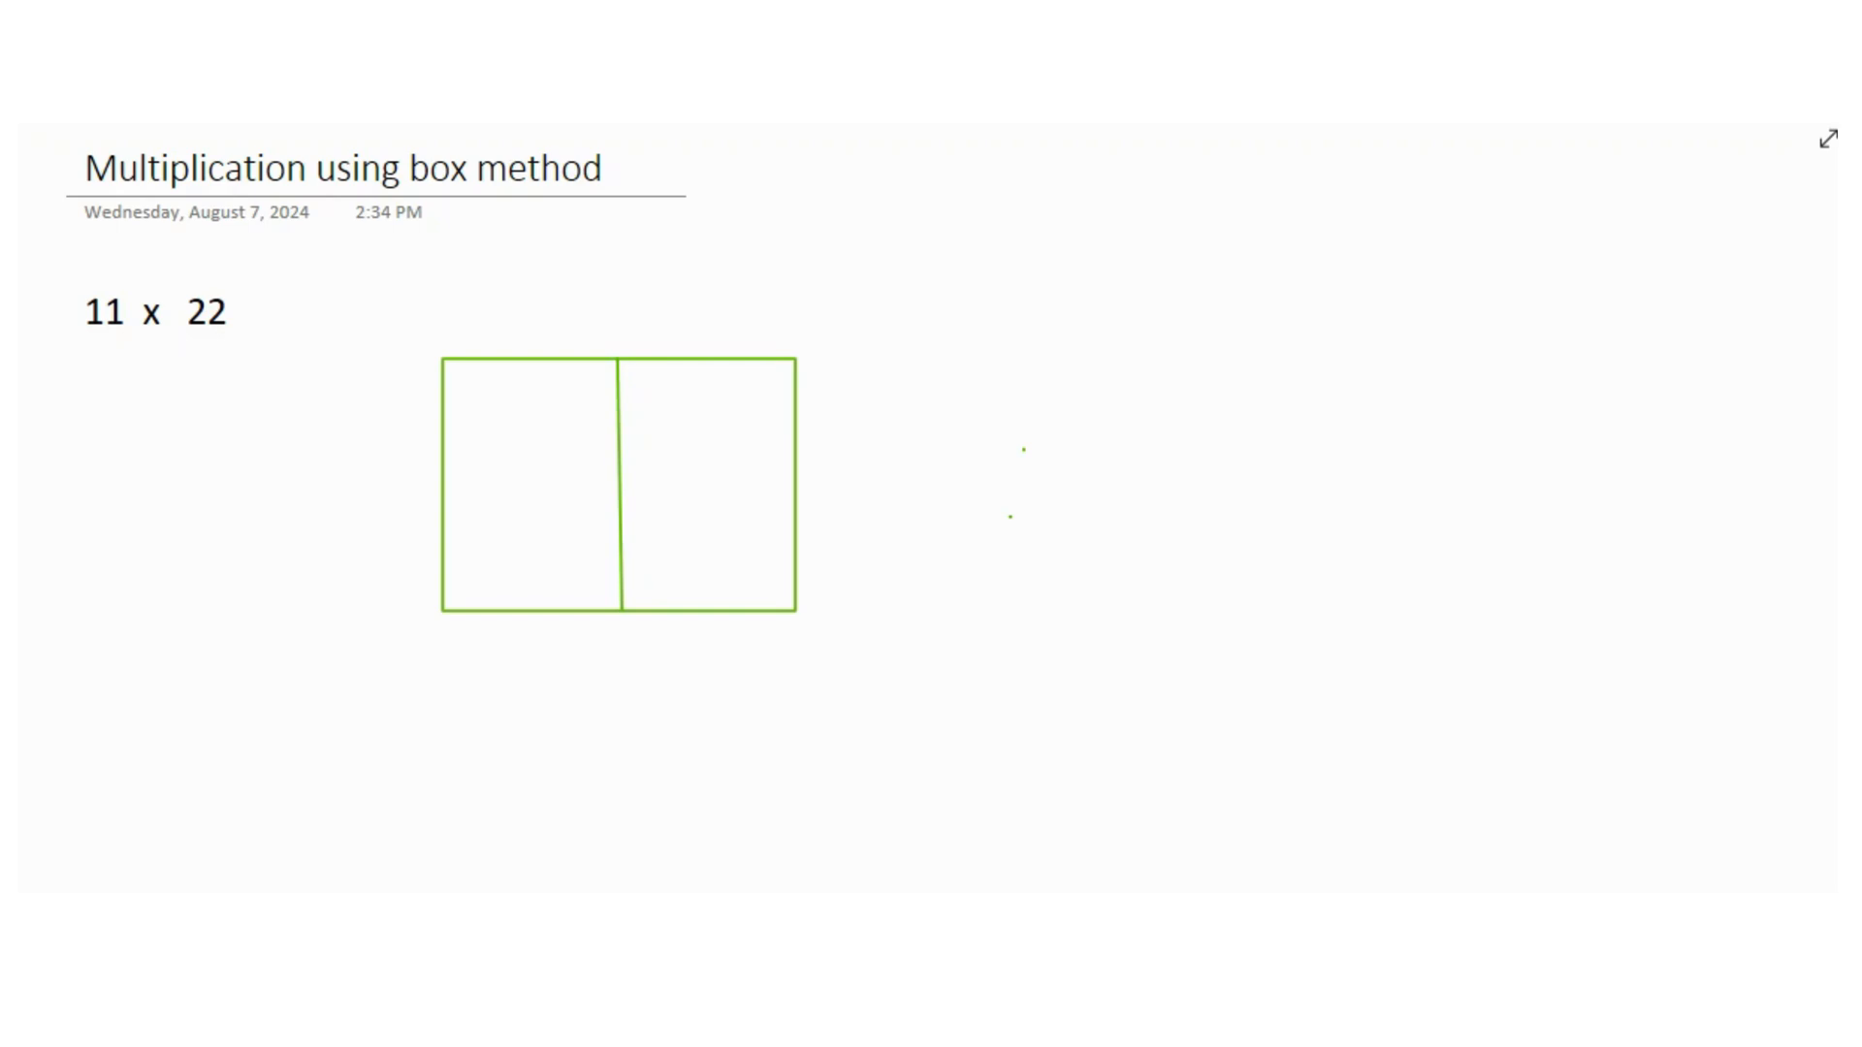
Draw the dividing lines splitting the box into four cells.
drag(442, 492, 774, 482)
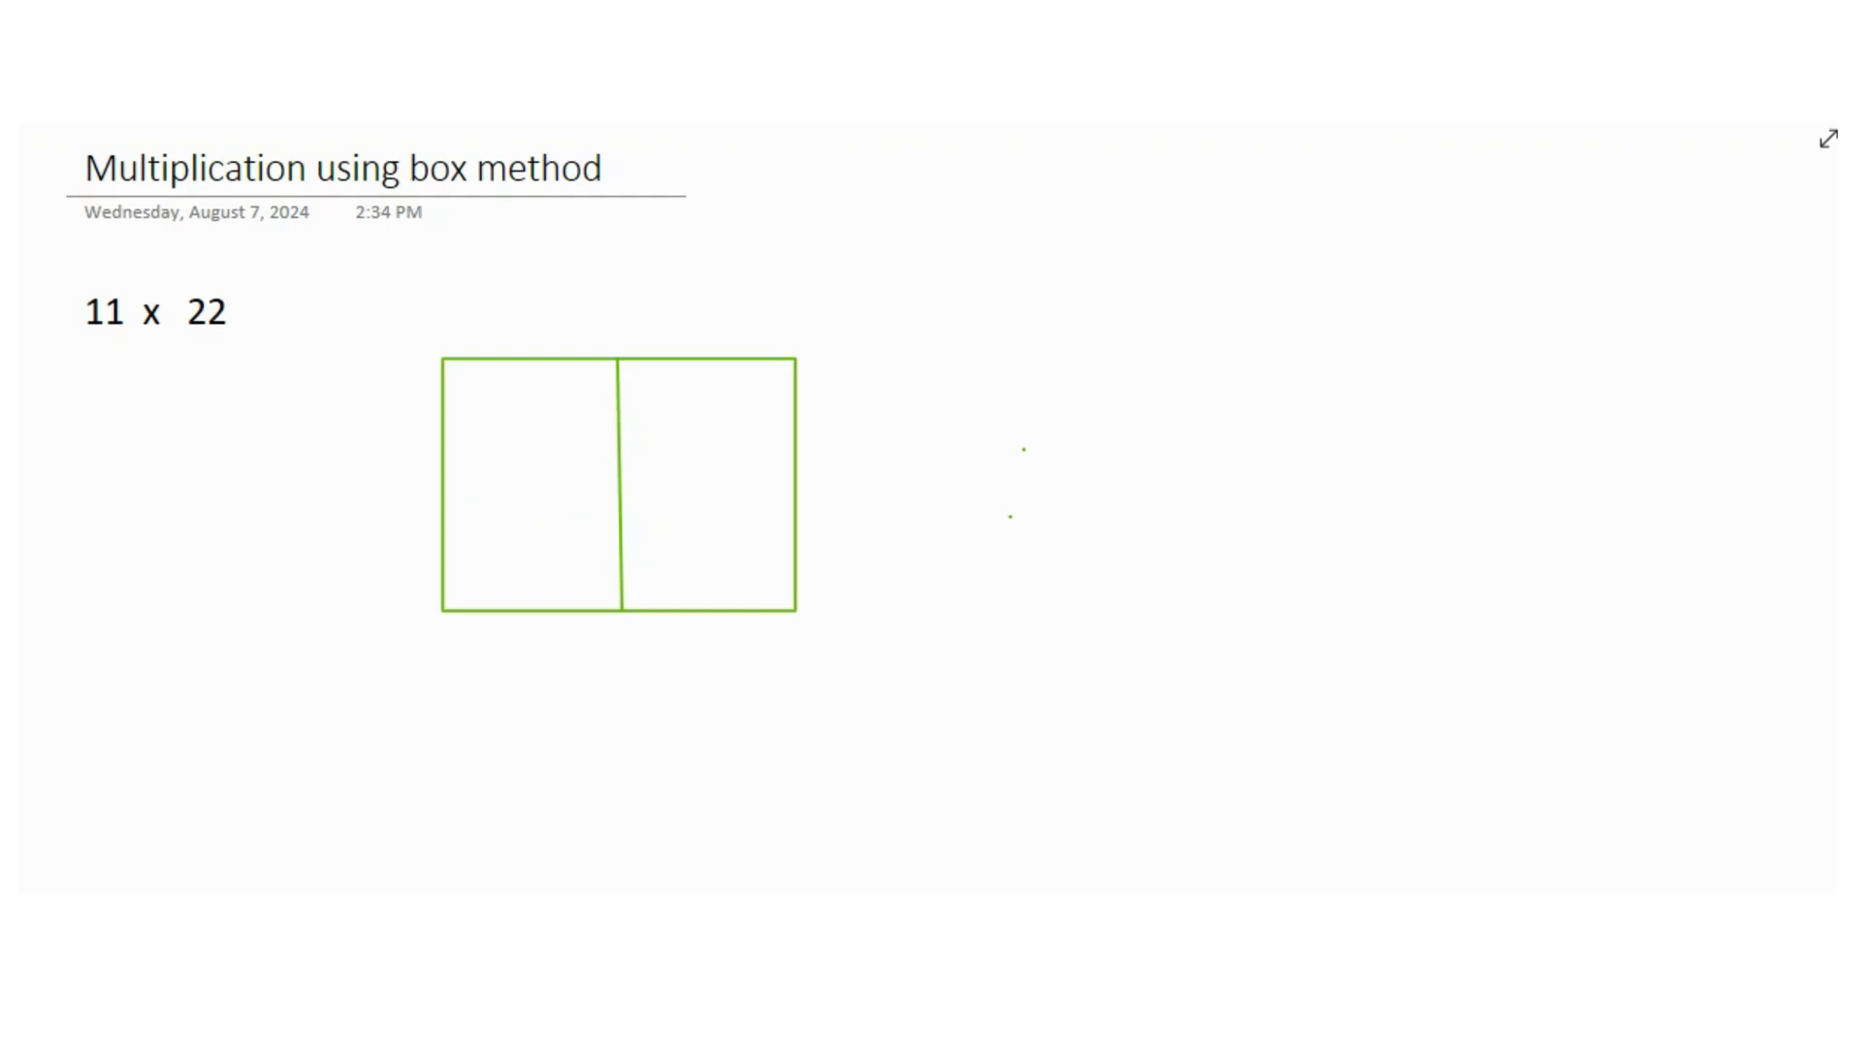
drag(445, 466, 519, 485)
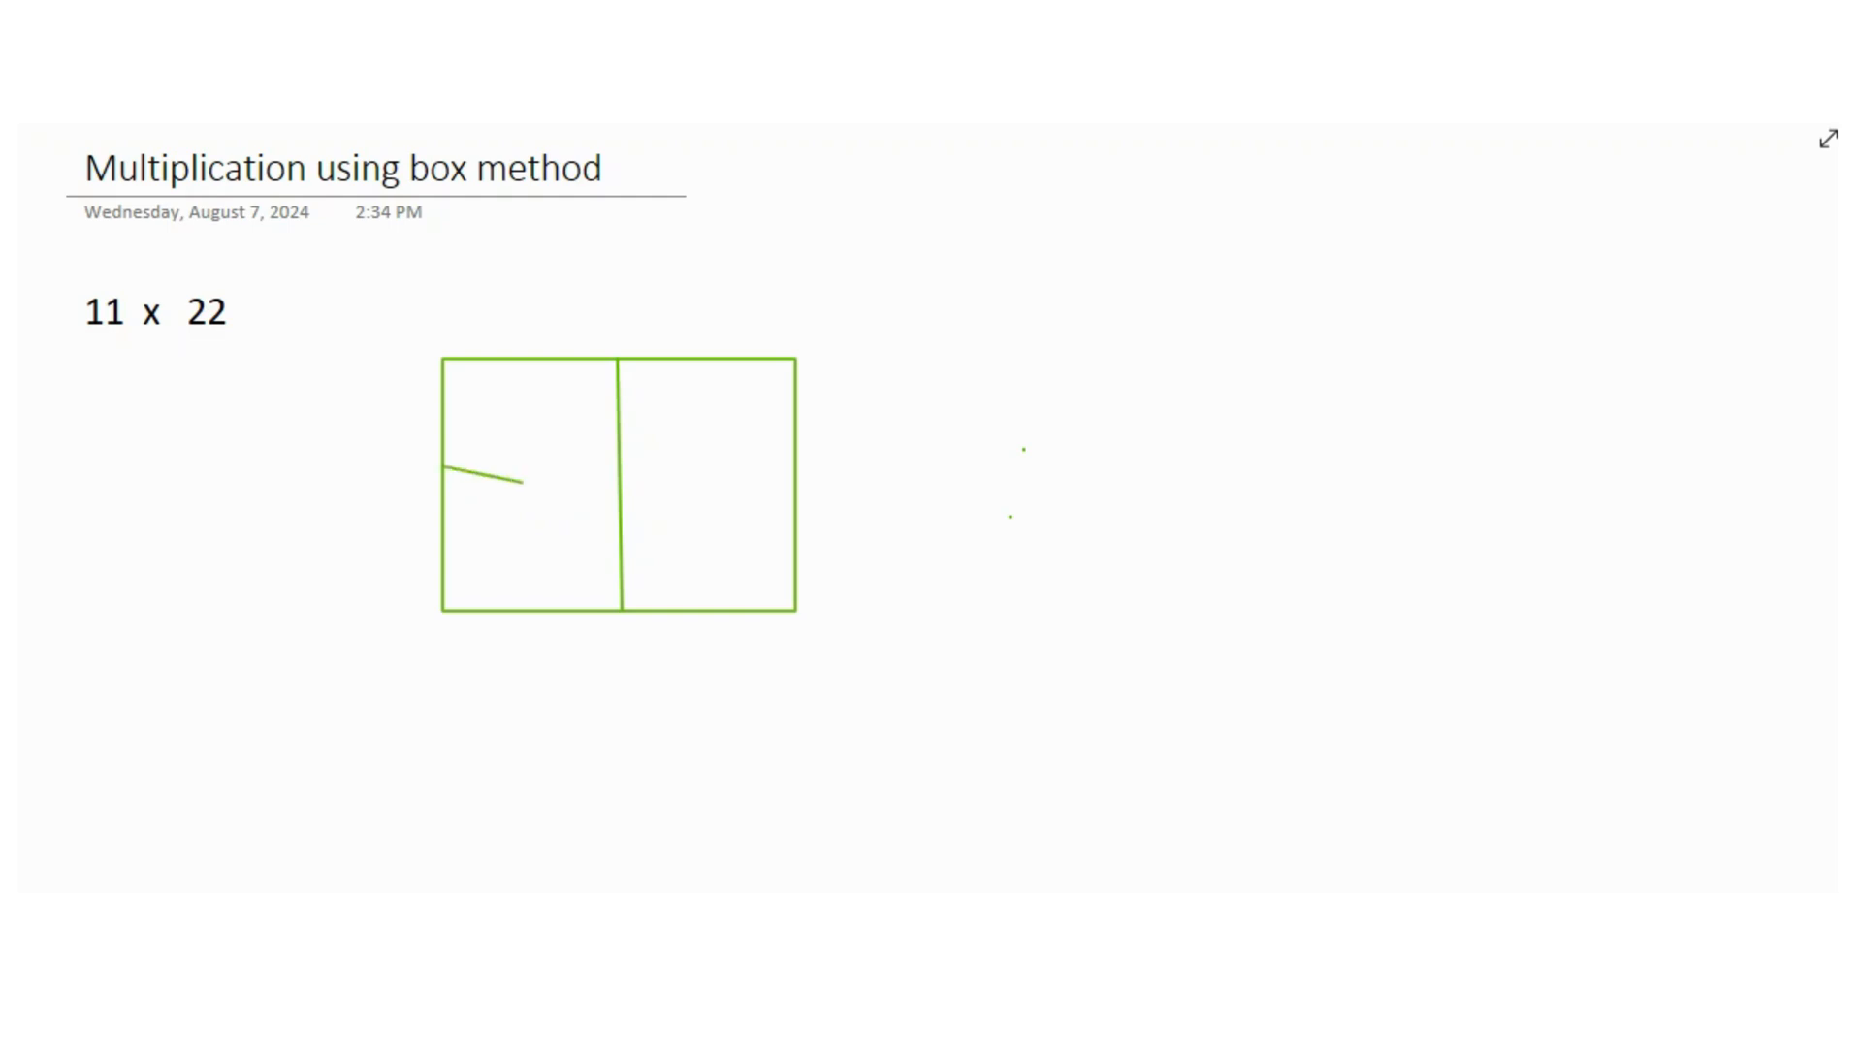
drag(442, 464, 799, 464)
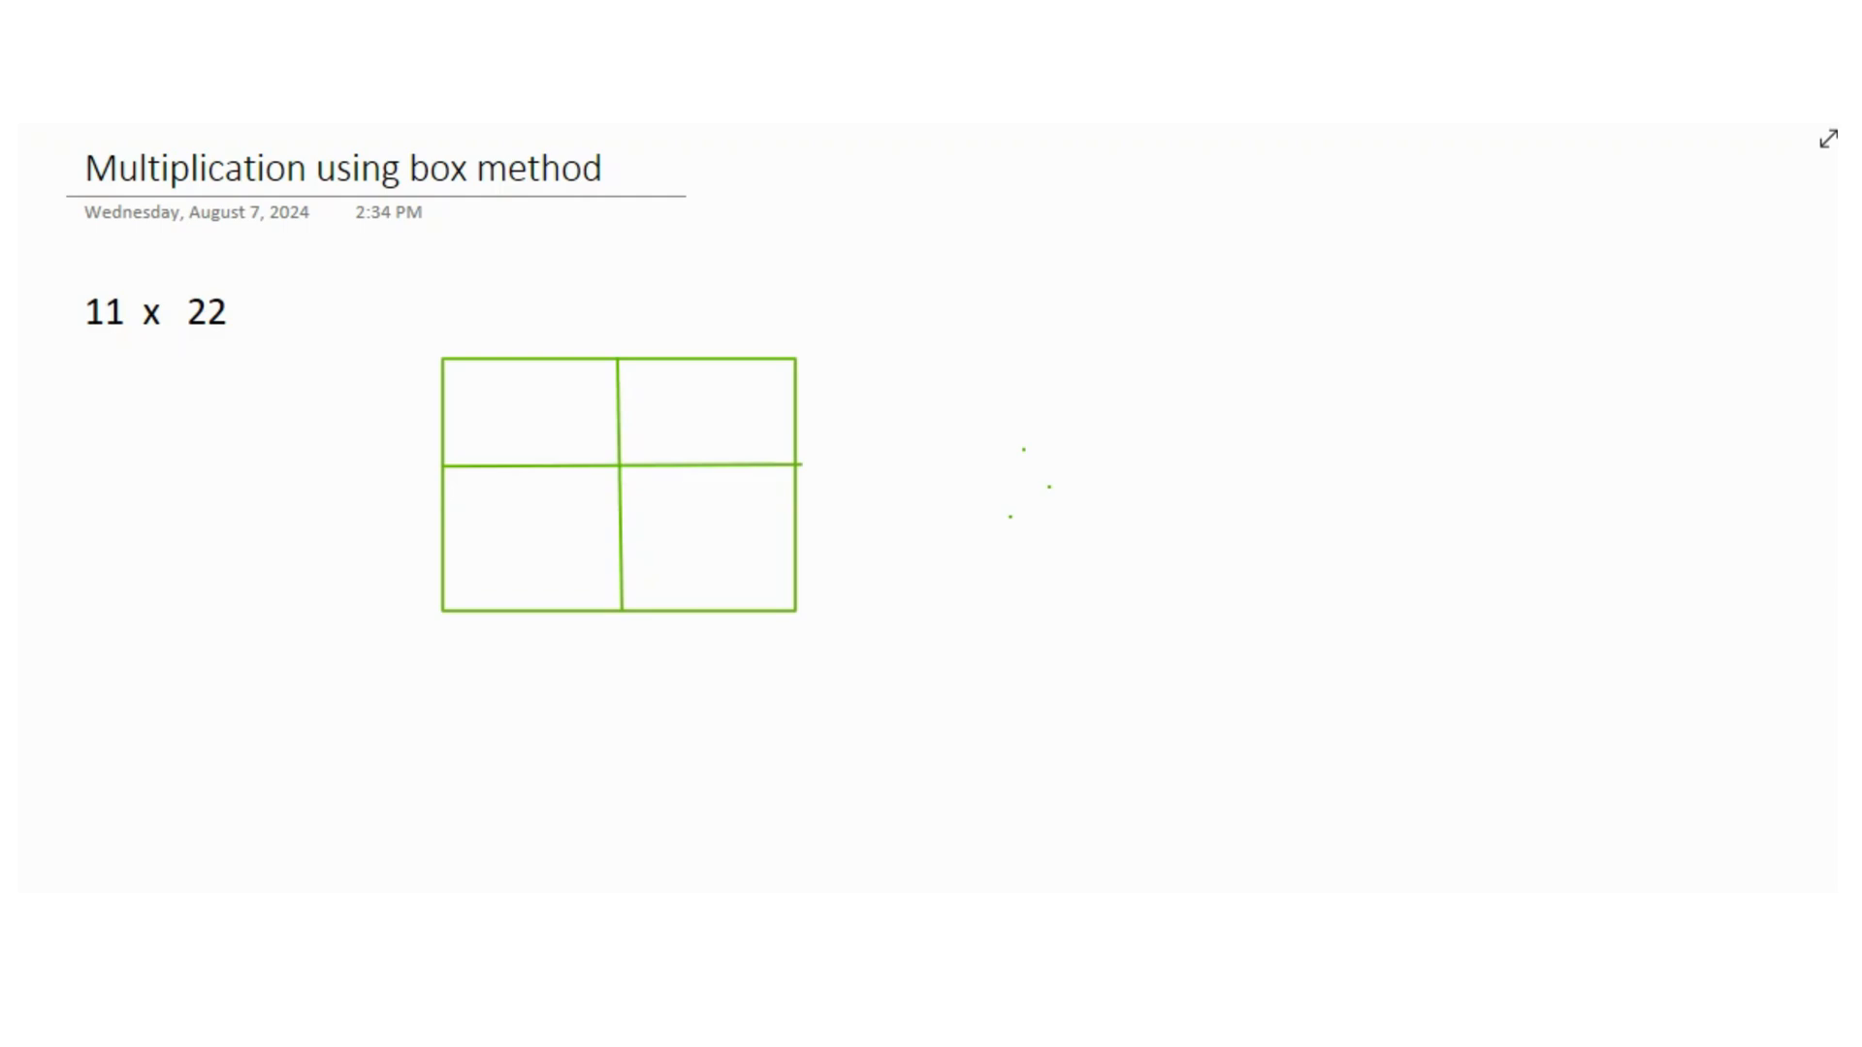
drag(1285, 234, 1365, 243)
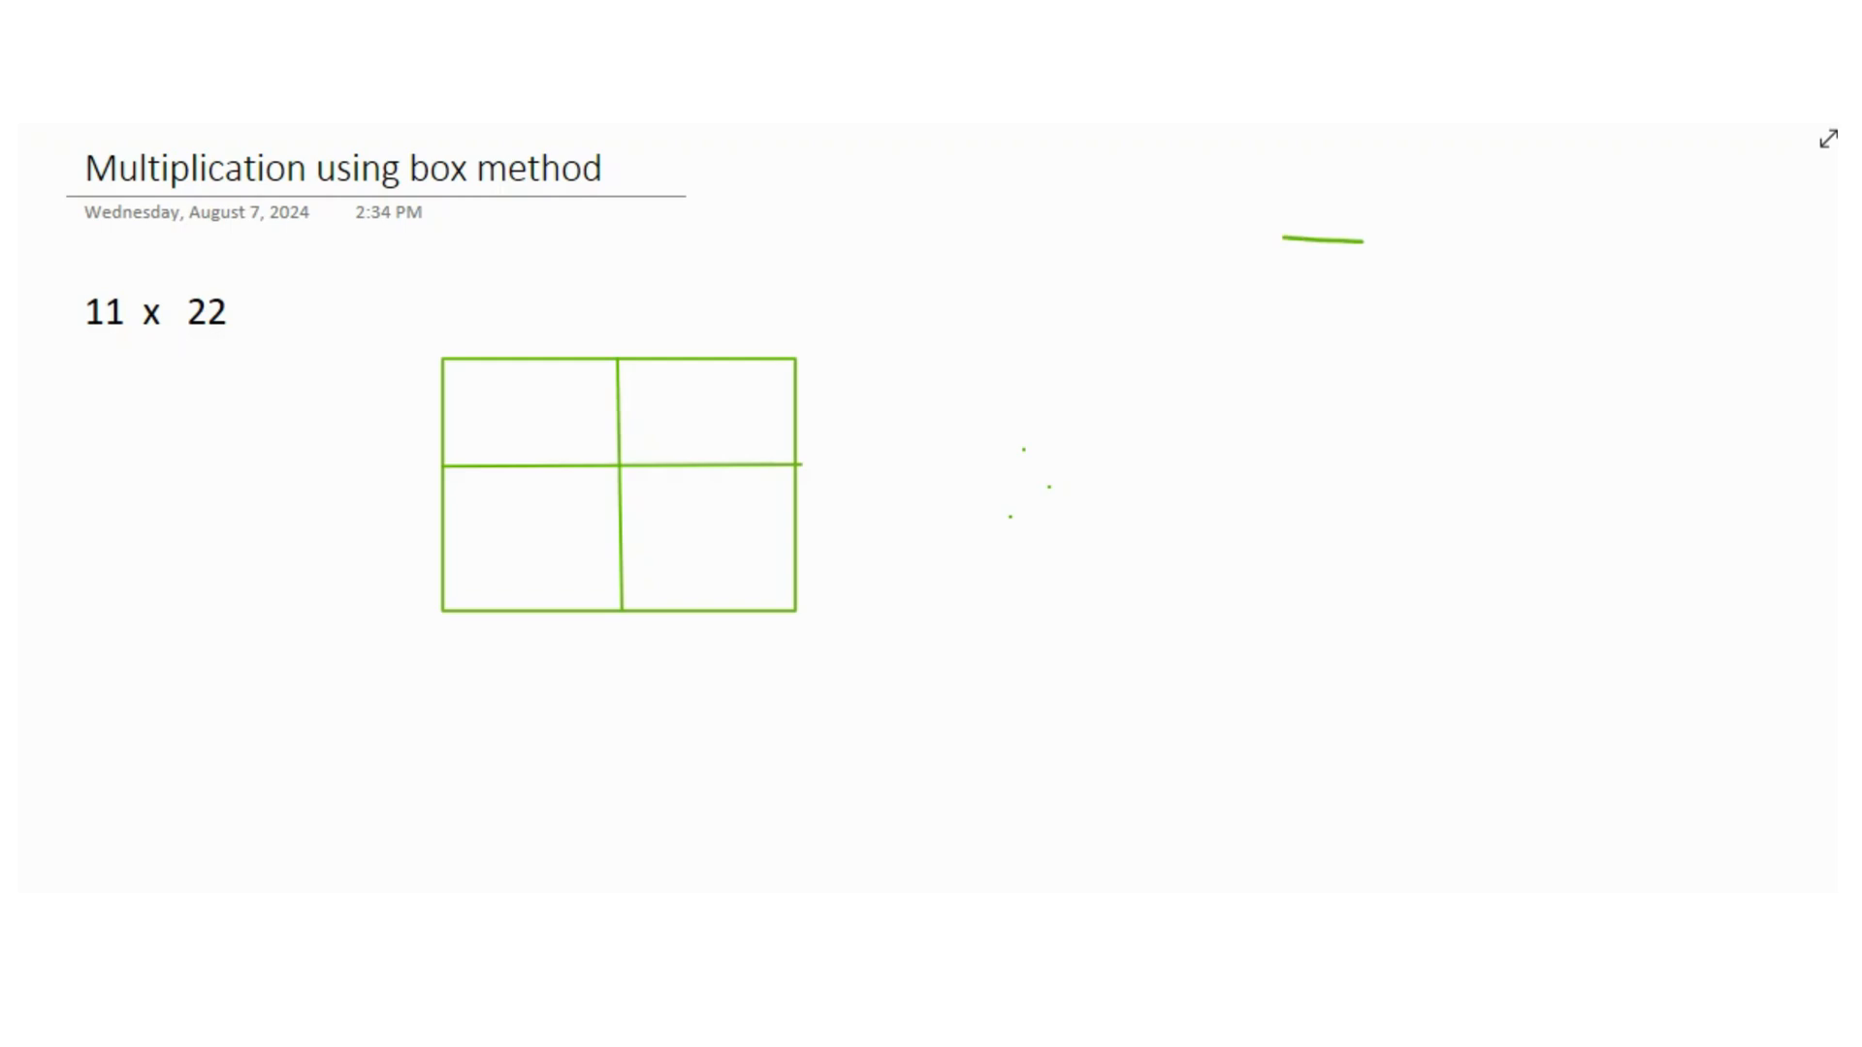
Write T and U place-value headings with 1 and 0 beneath them.
drag(1300, 238, 1438, 308)
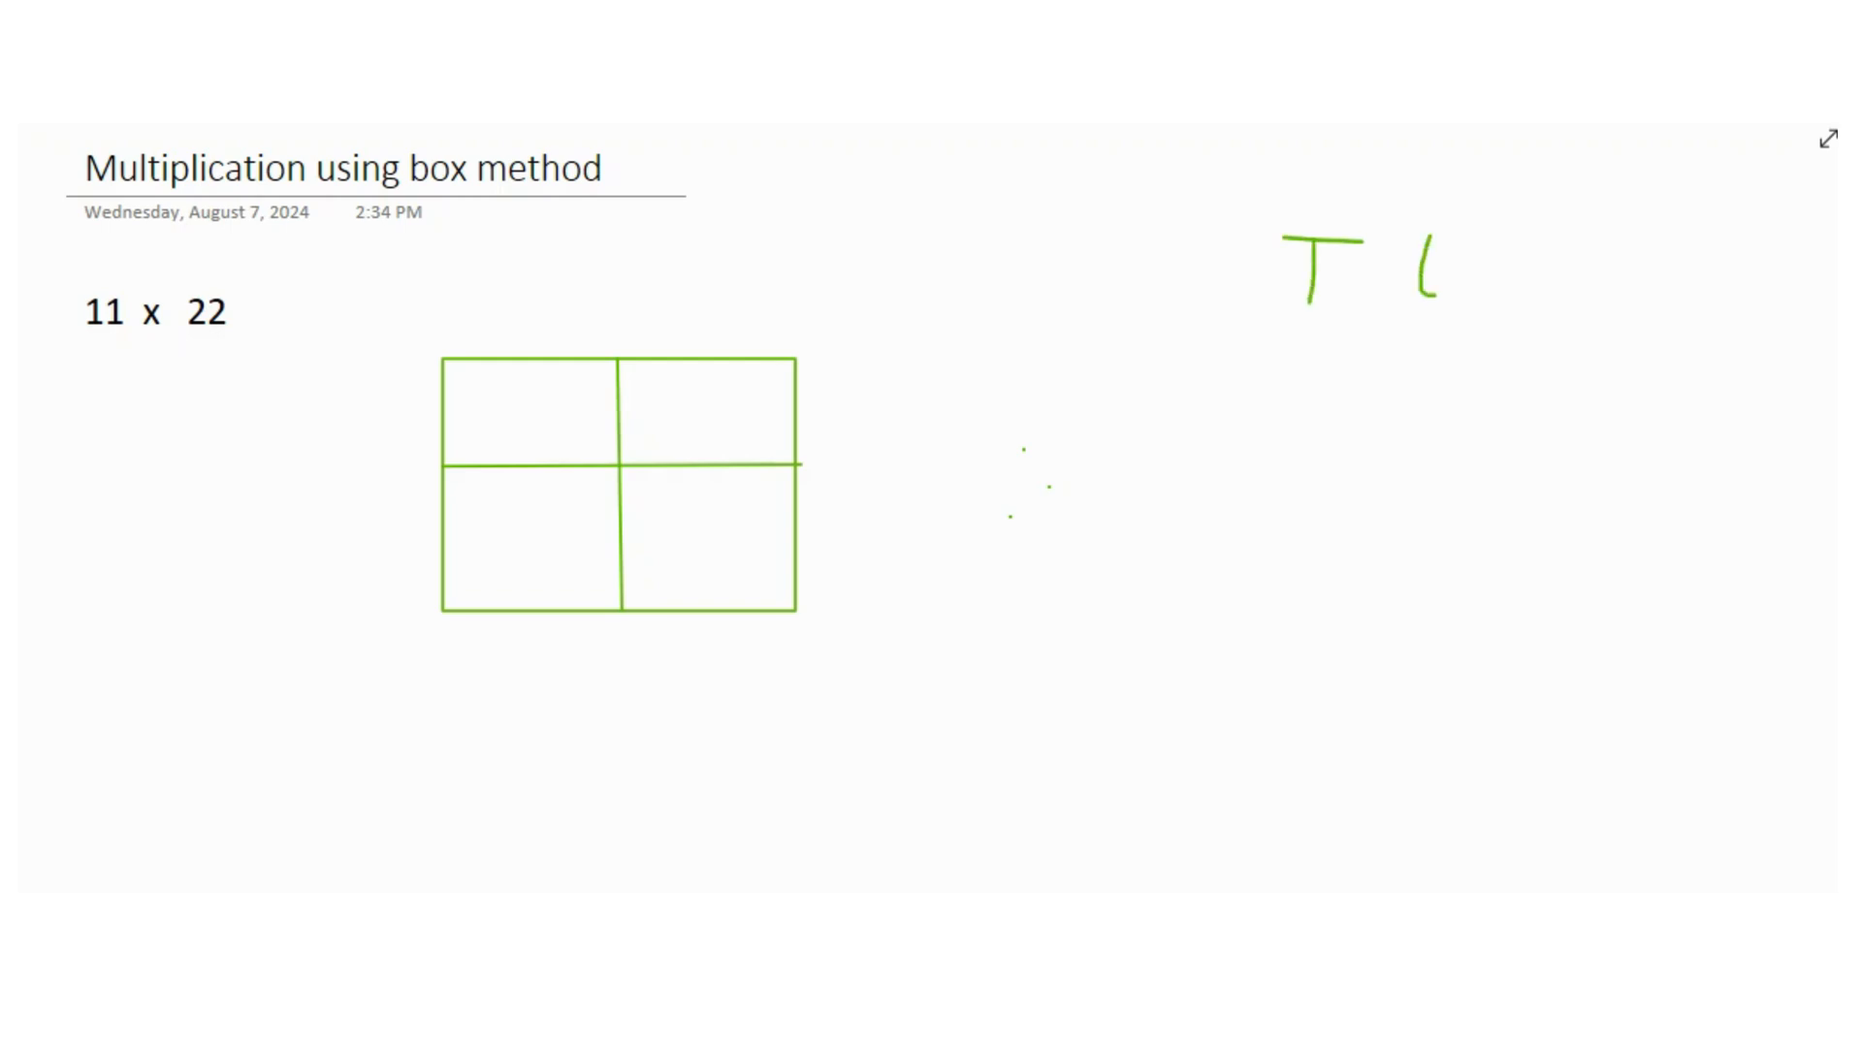
drag(1408, 231, 1460, 303)
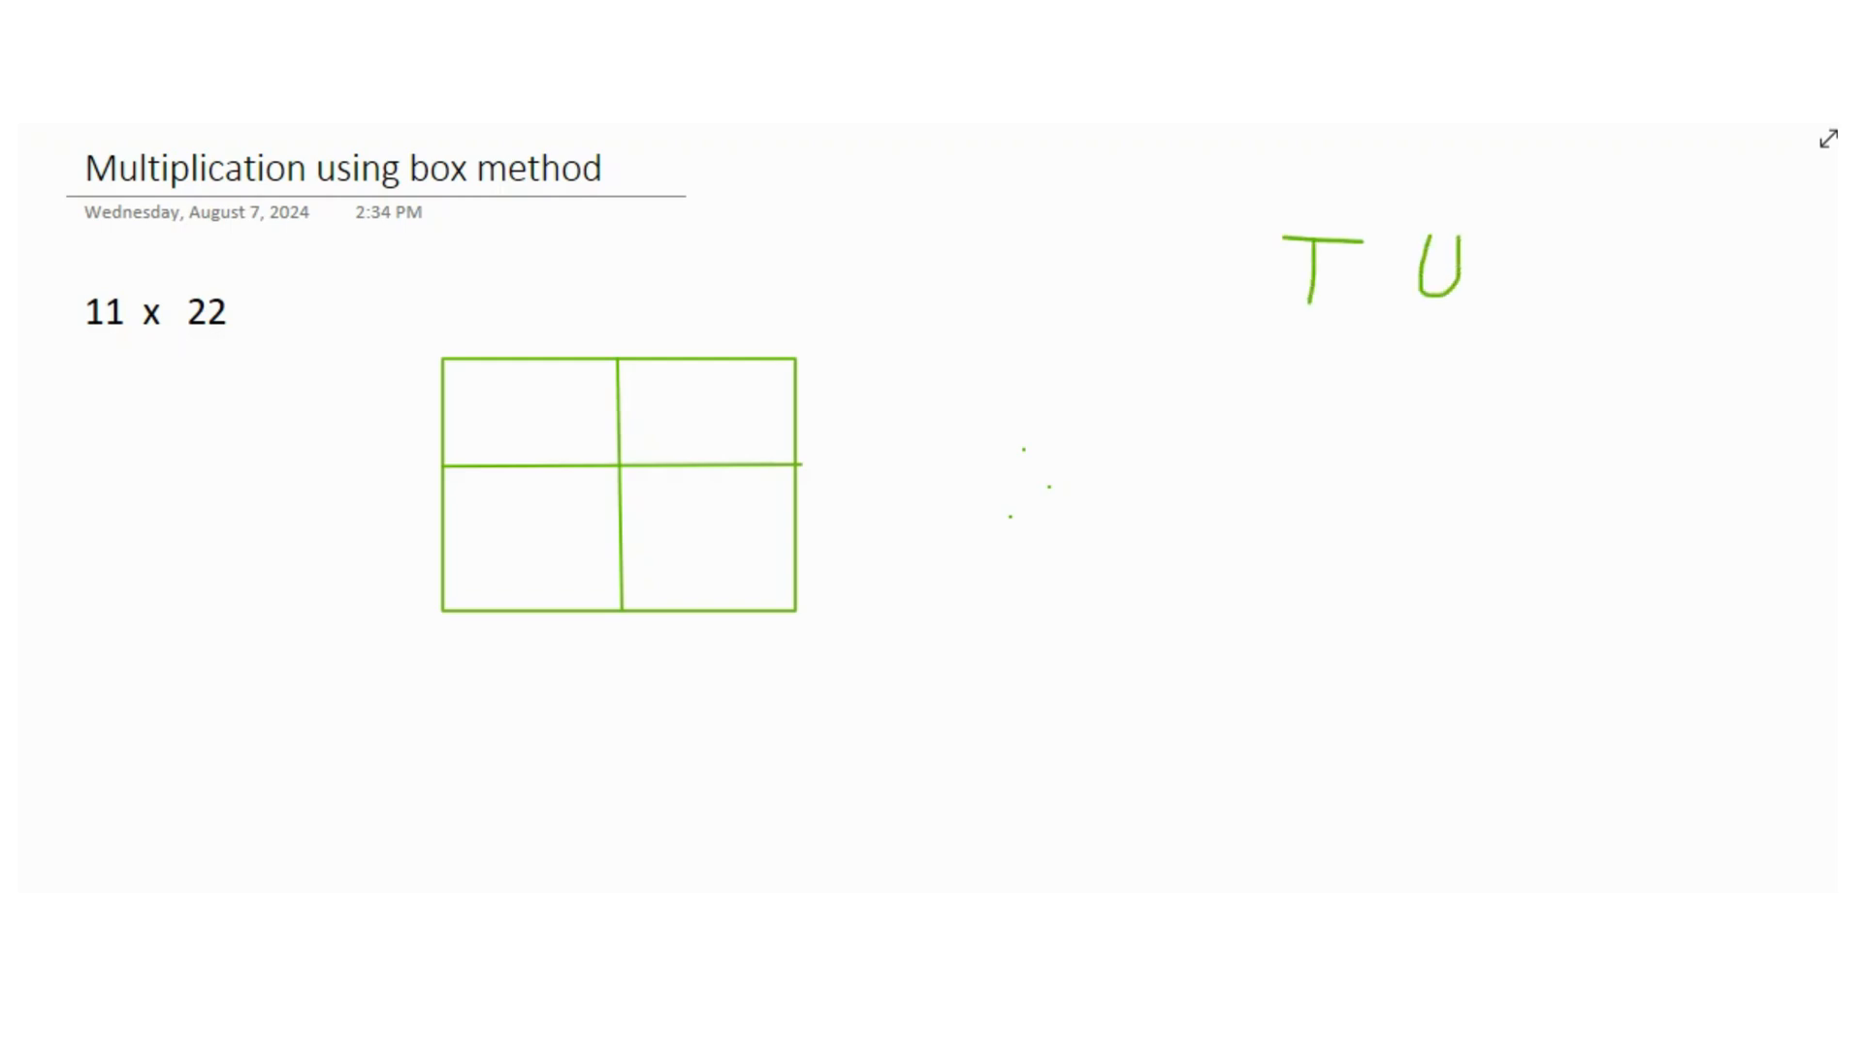
drag(1306, 350, 1309, 404)
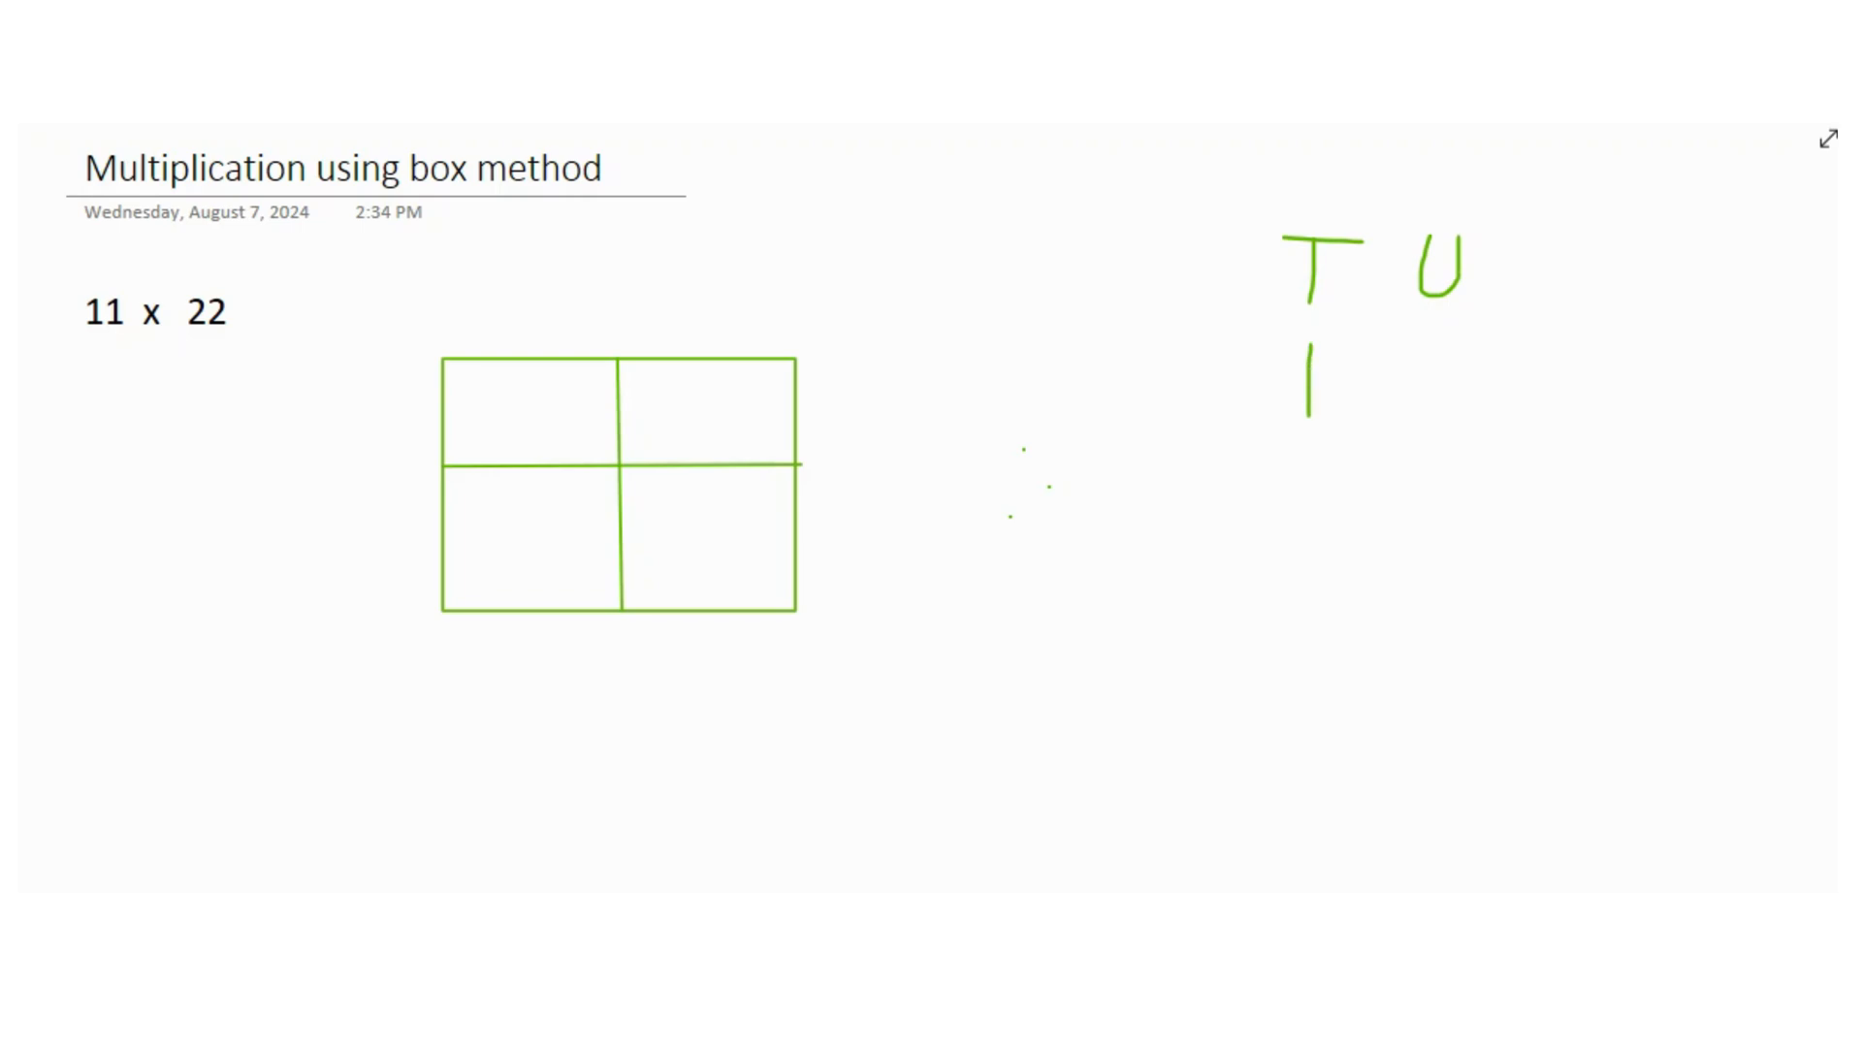
drag(1413, 355, 1454, 404)
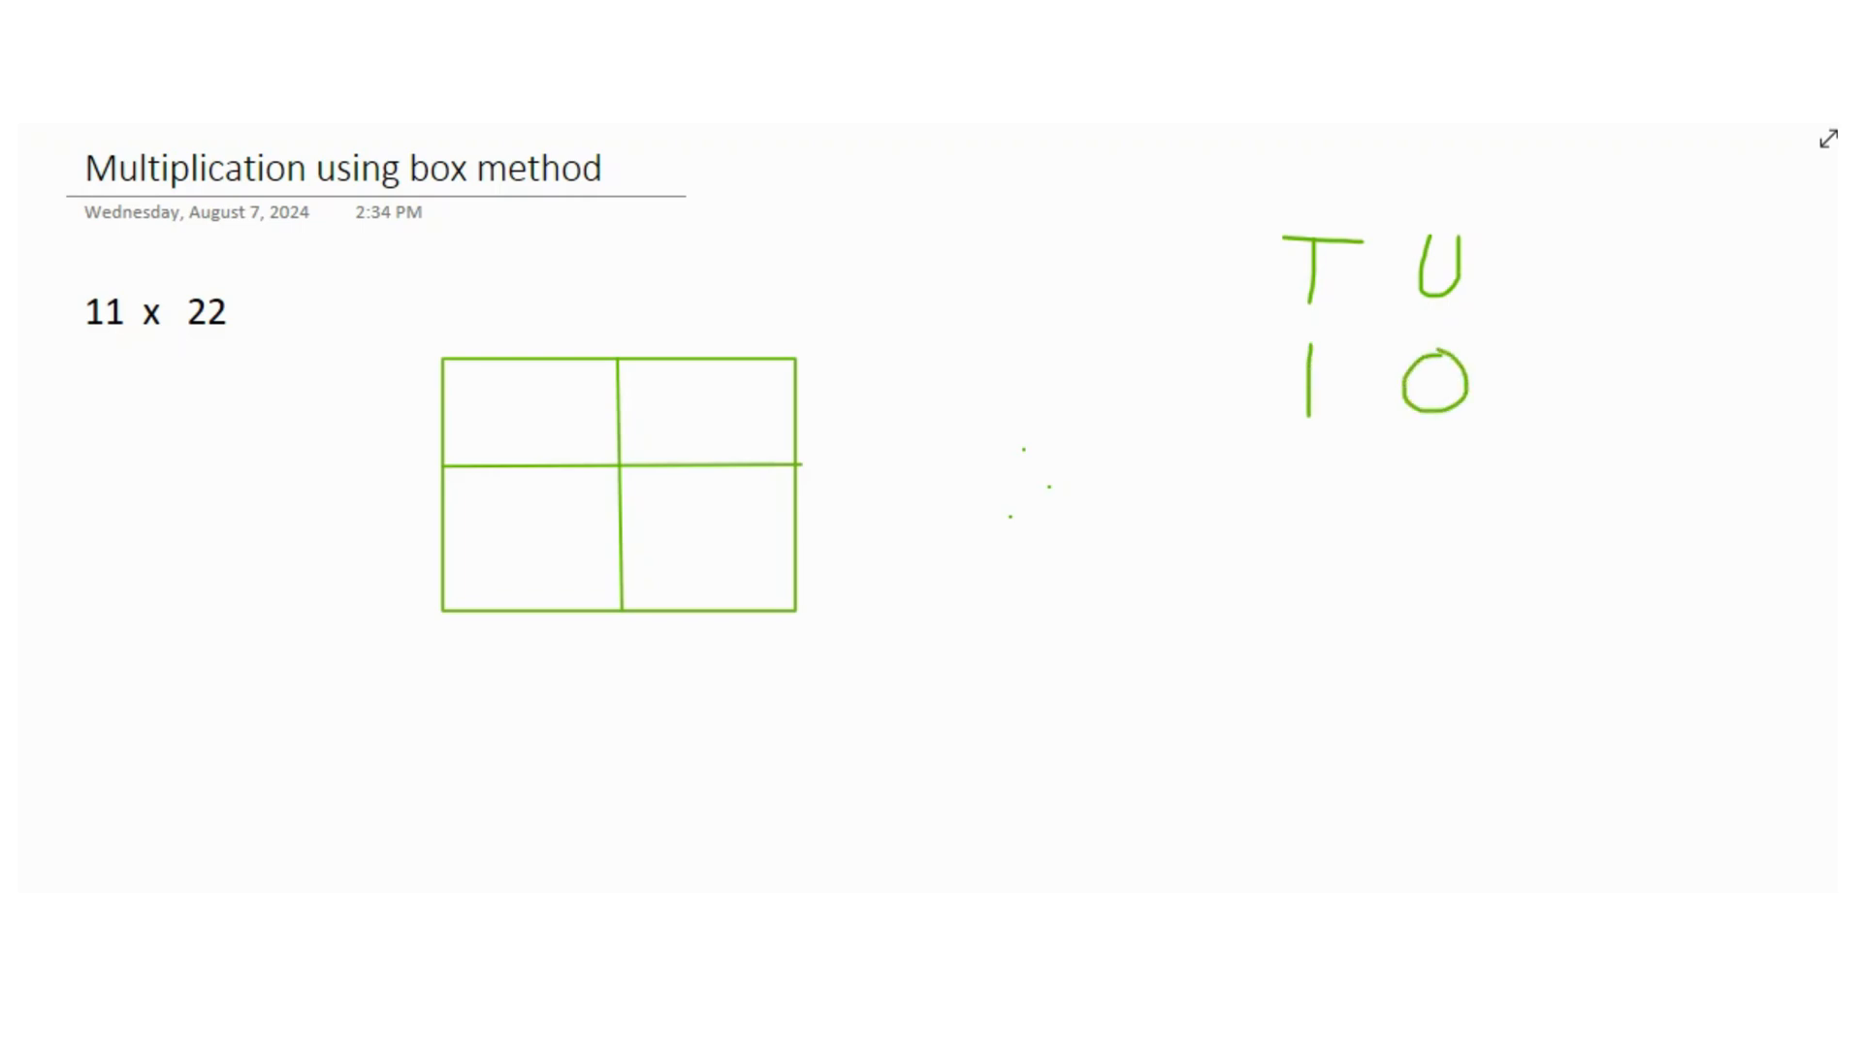
Label the grid columns 10 and 1 and write 22's tens/units breakdown.
drag(1438, 464, 1443, 522)
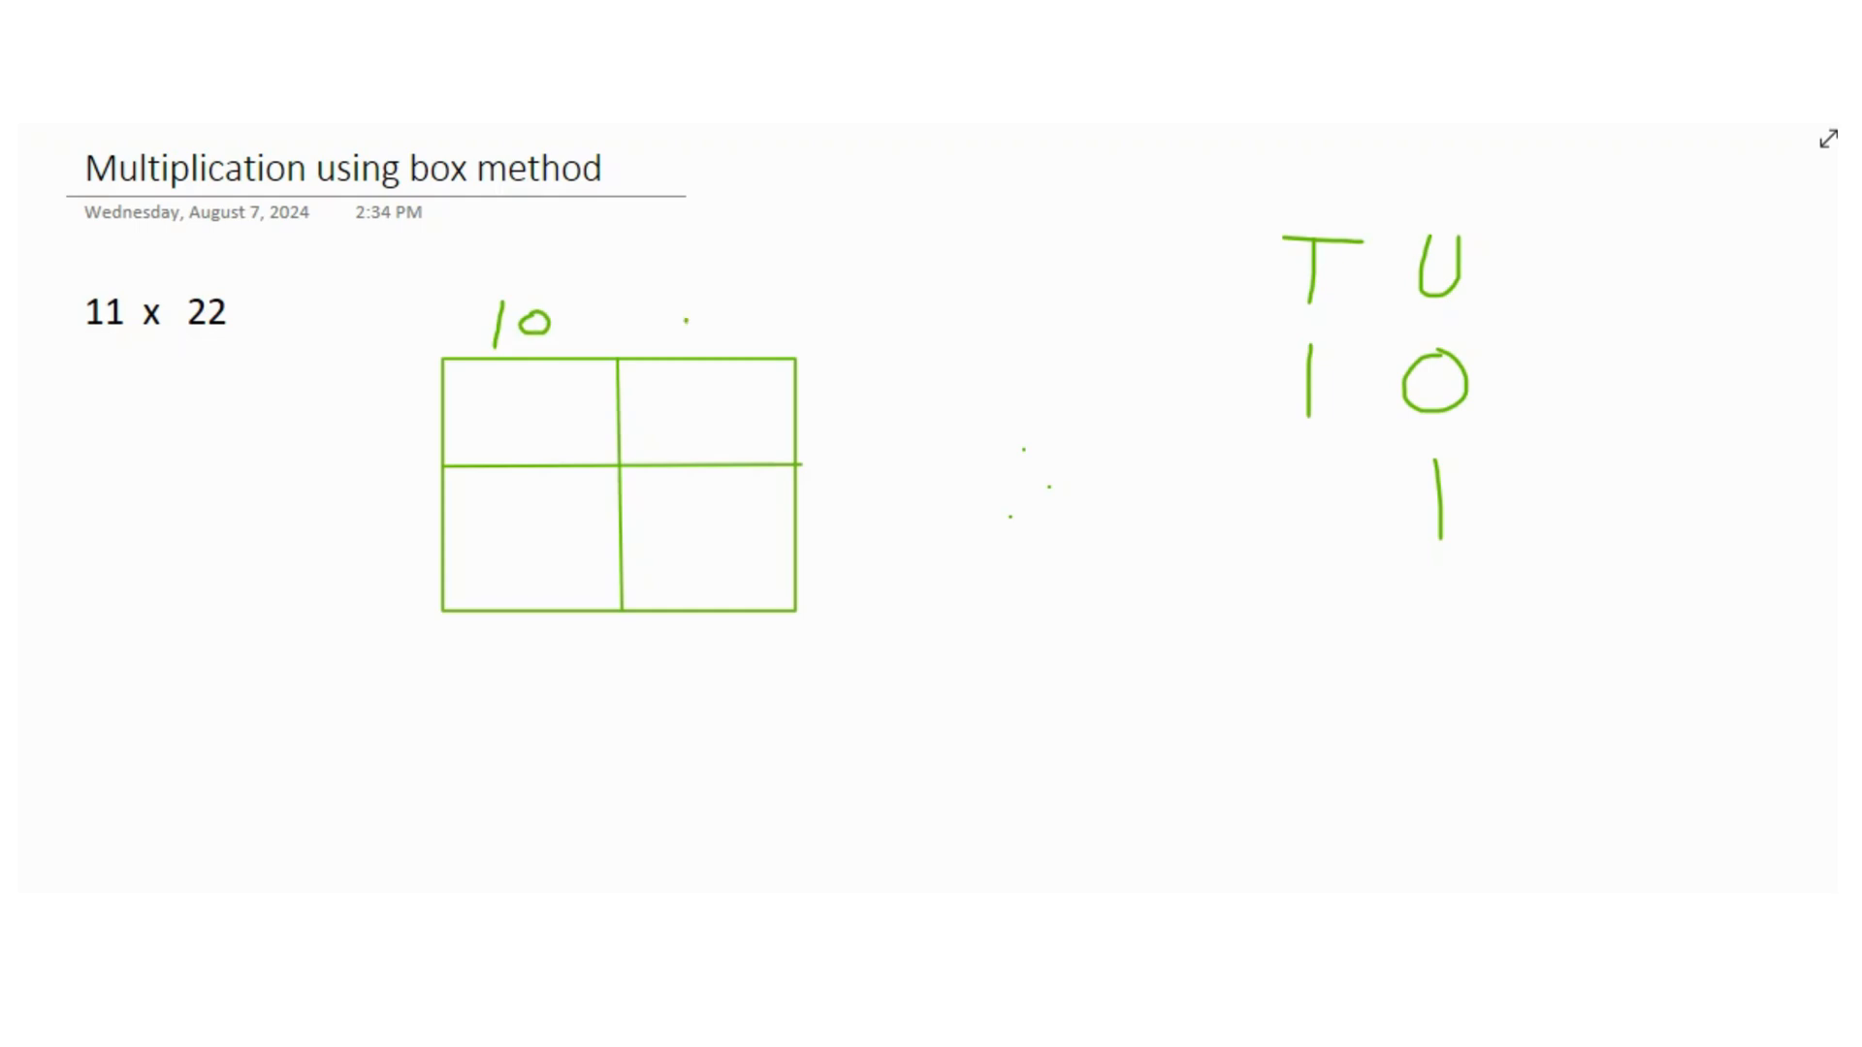
drag(686, 306, 685, 350)
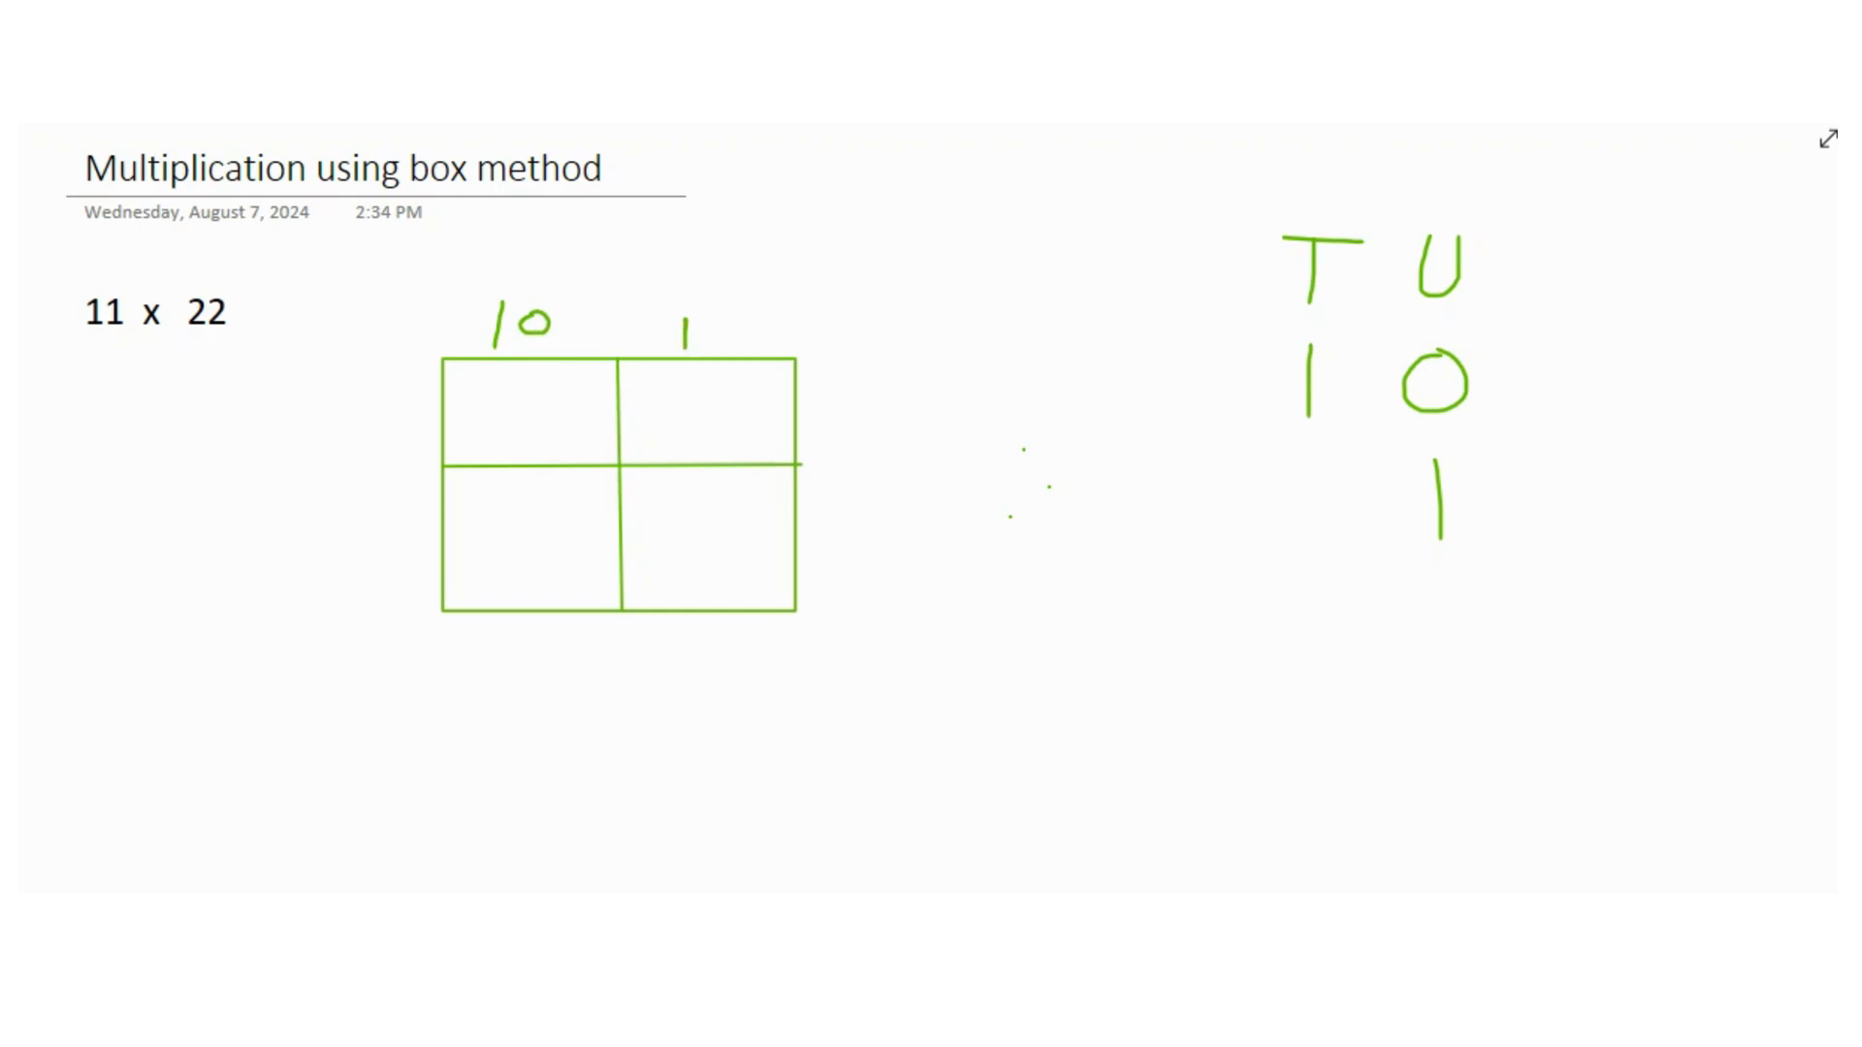
drag(1644, 237, 1704, 237)
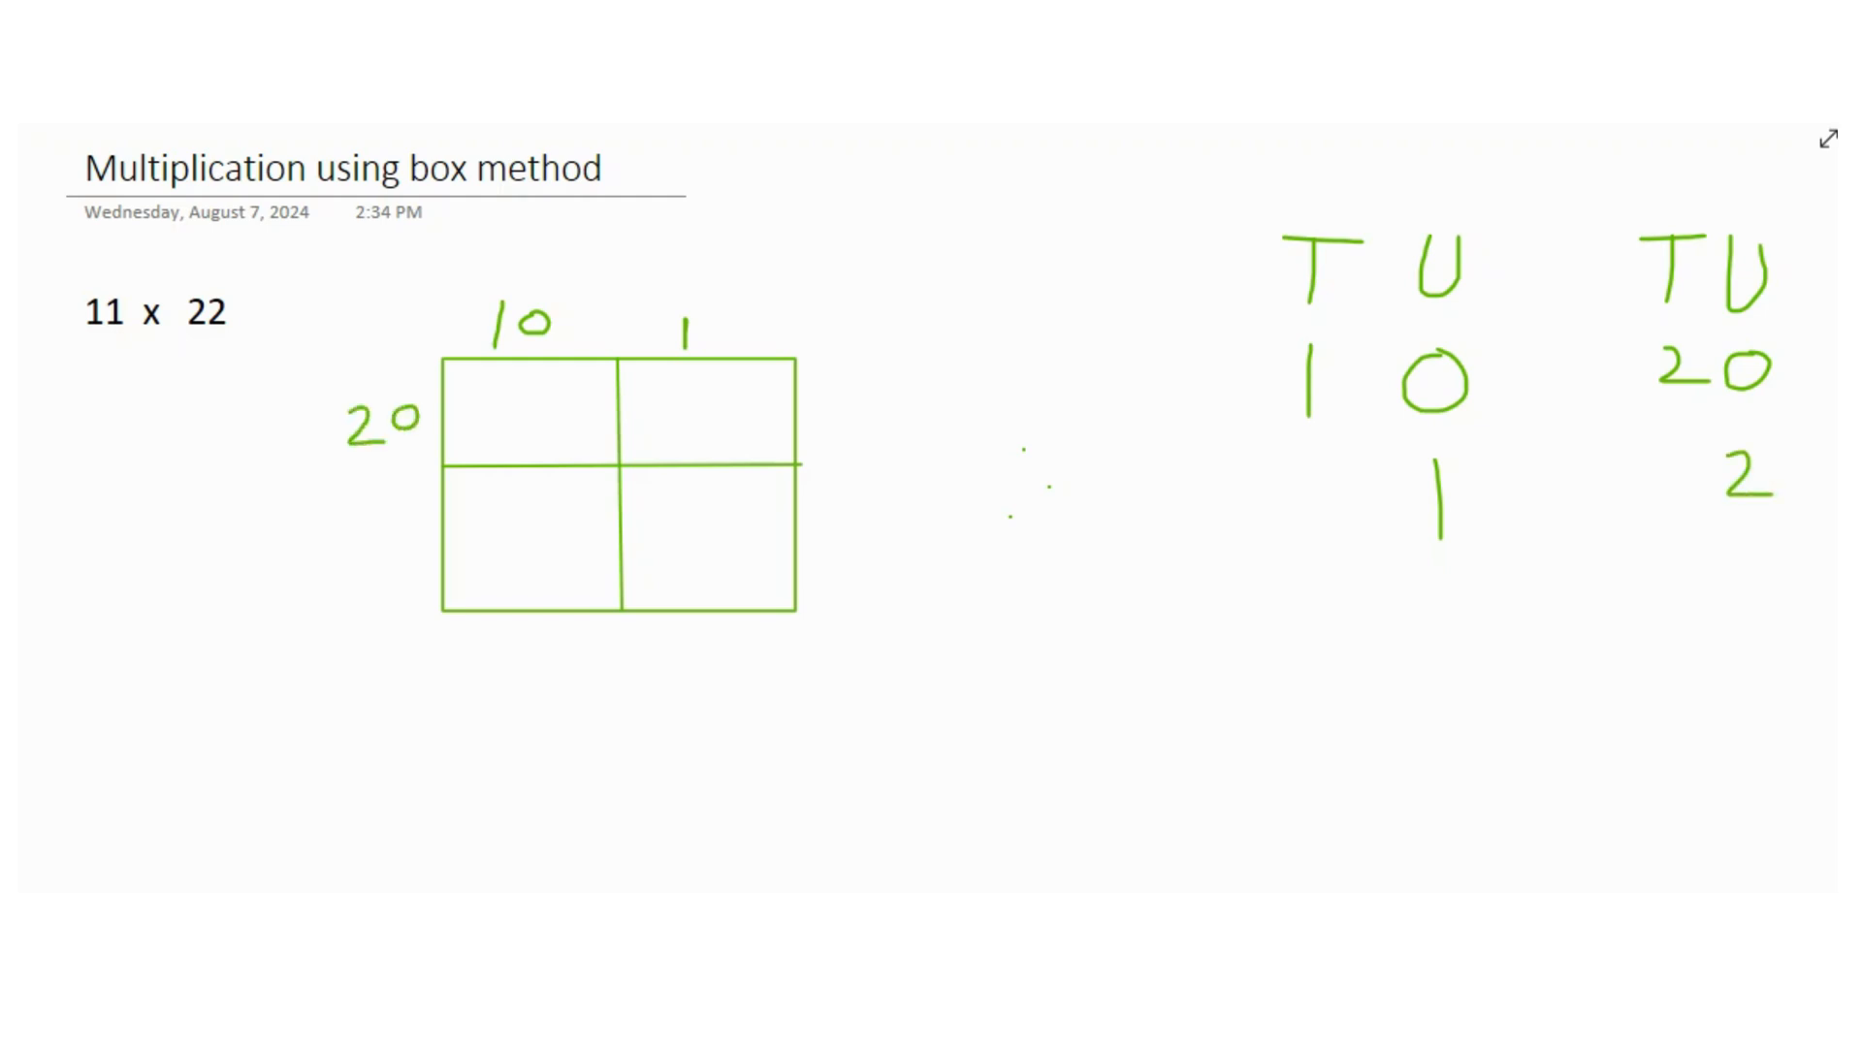
Label the second row 2 and write 200 and 20 in the top cells.
text(2)
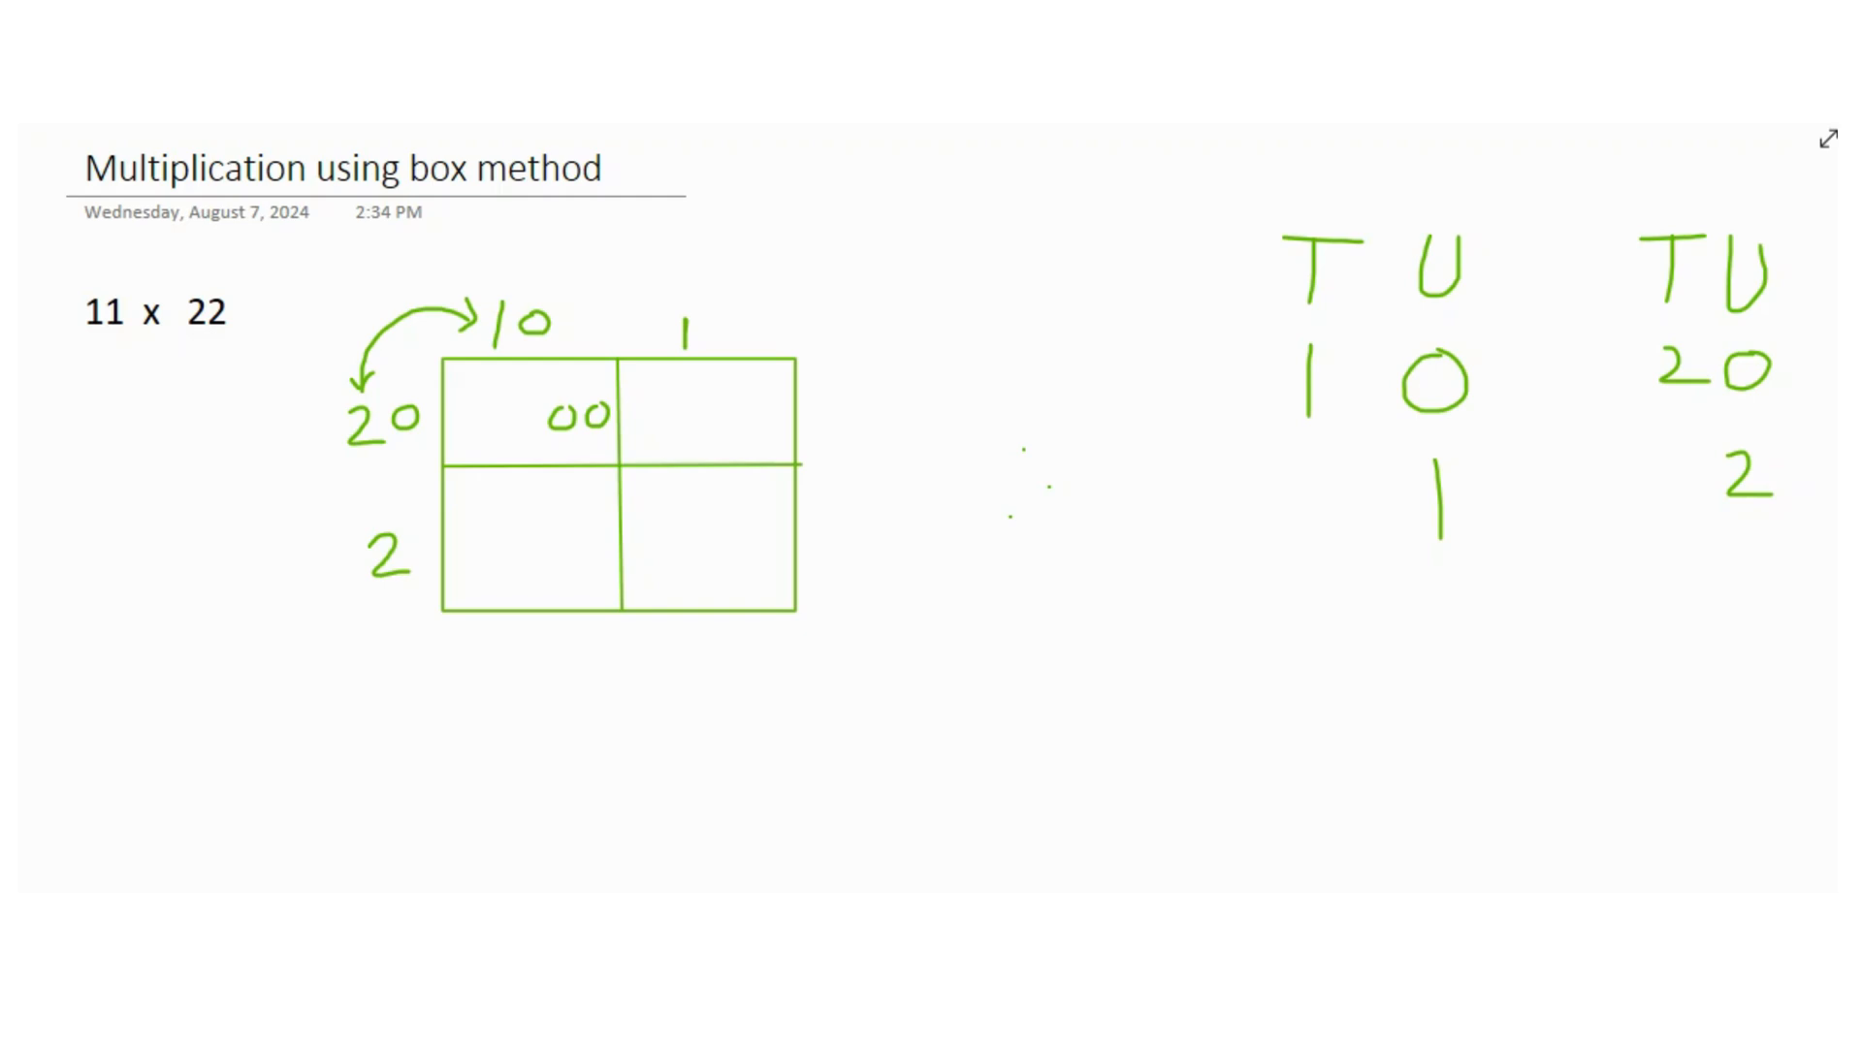
drag(504, 416, 529, 416)
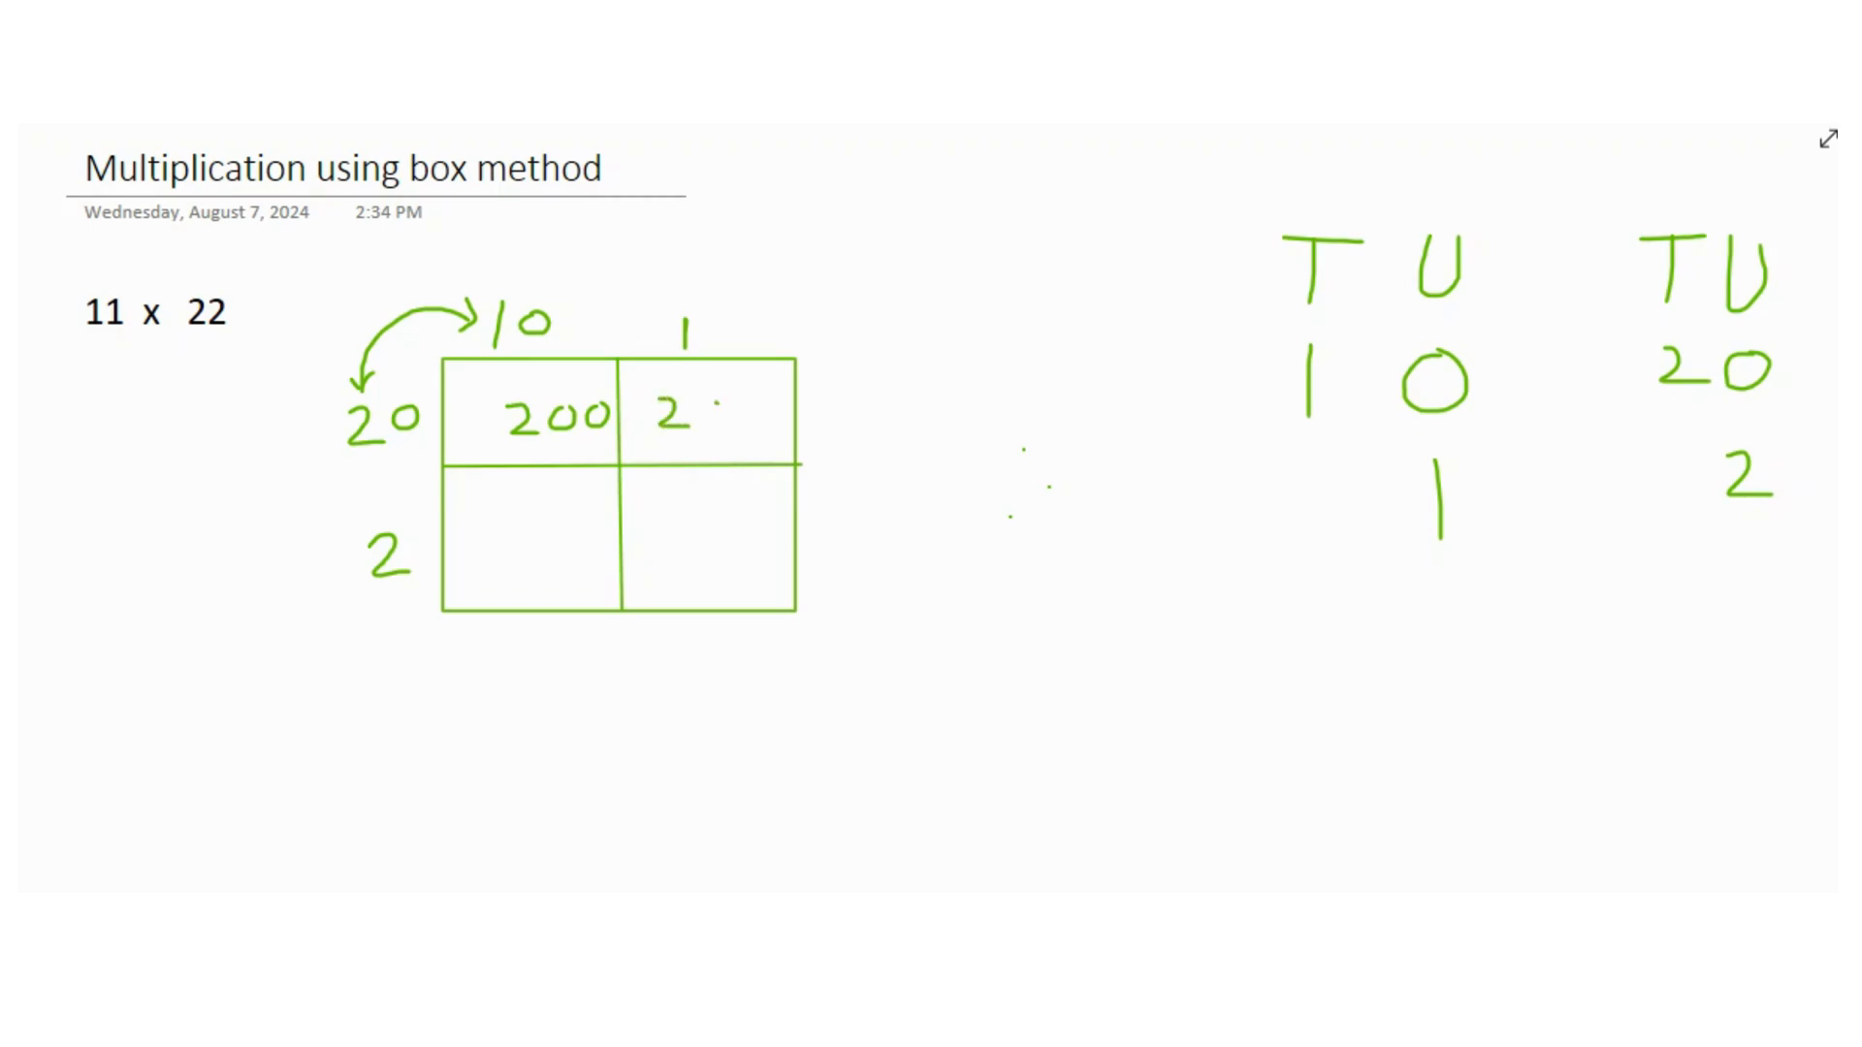
text(0)
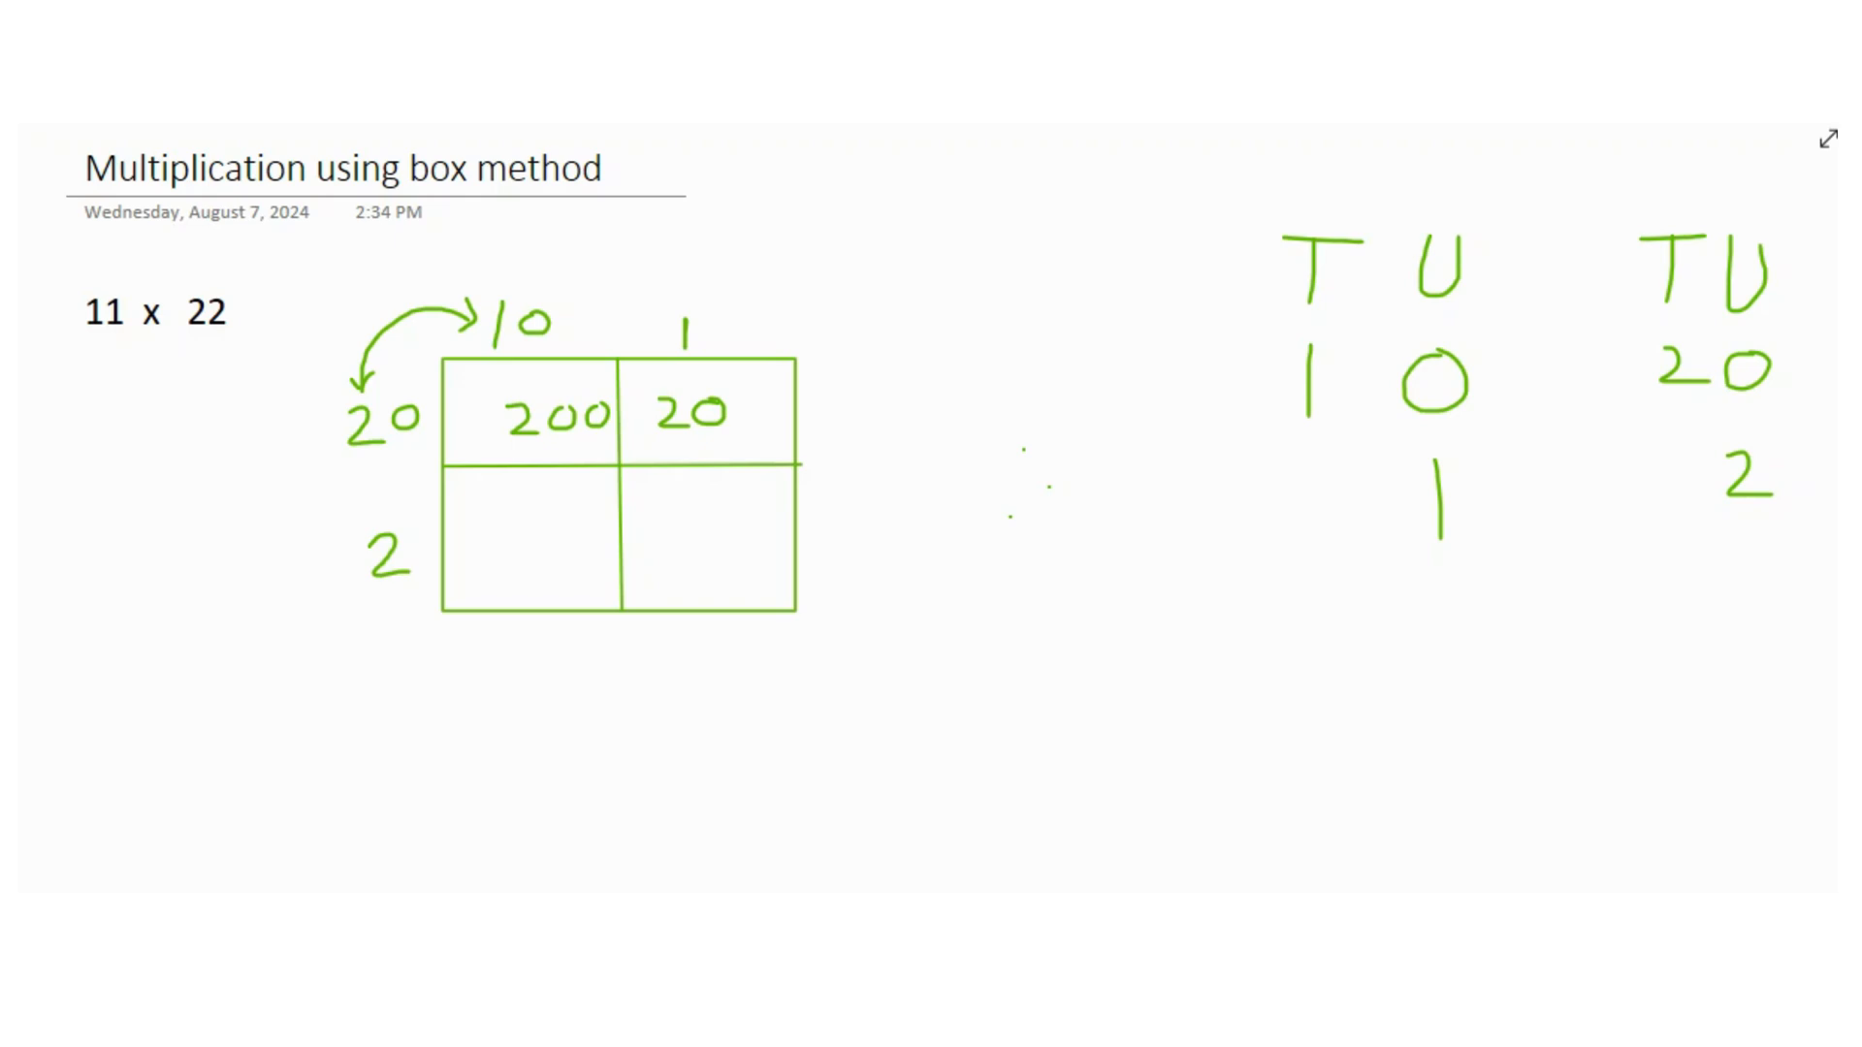
drag(559, 540, 576, 552)
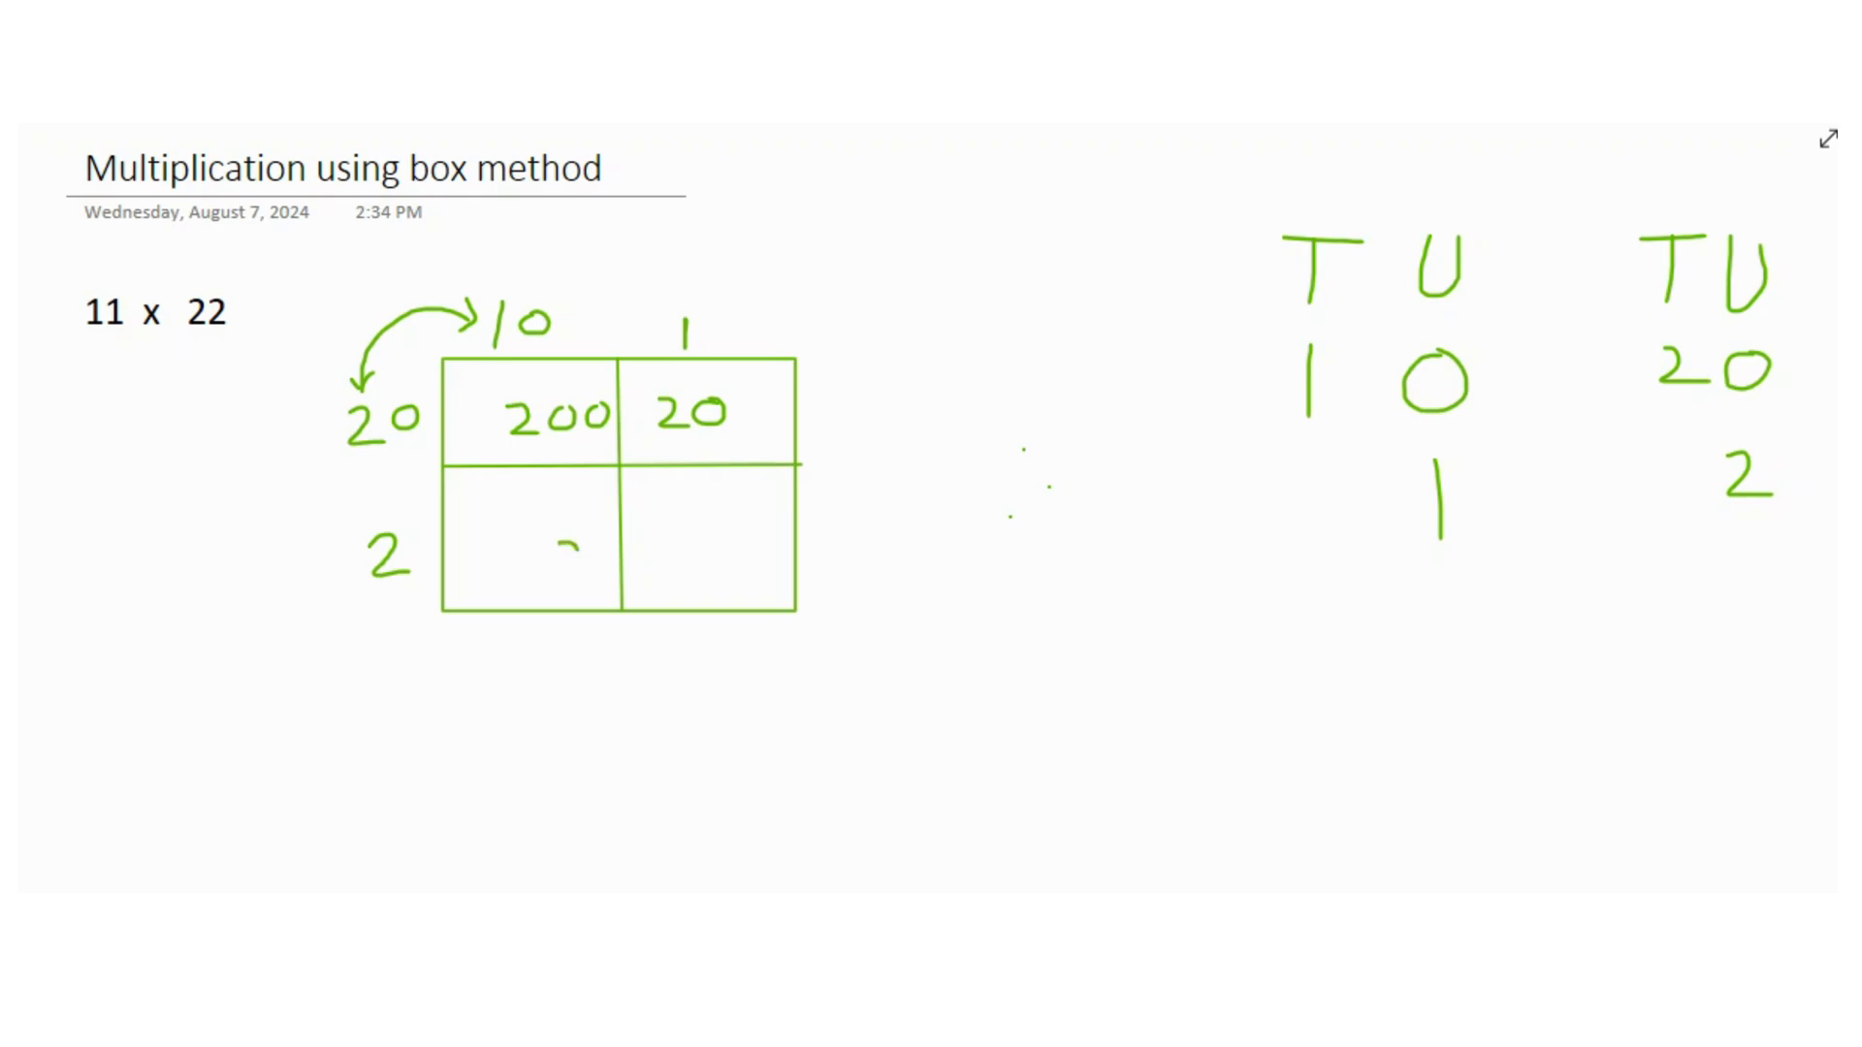